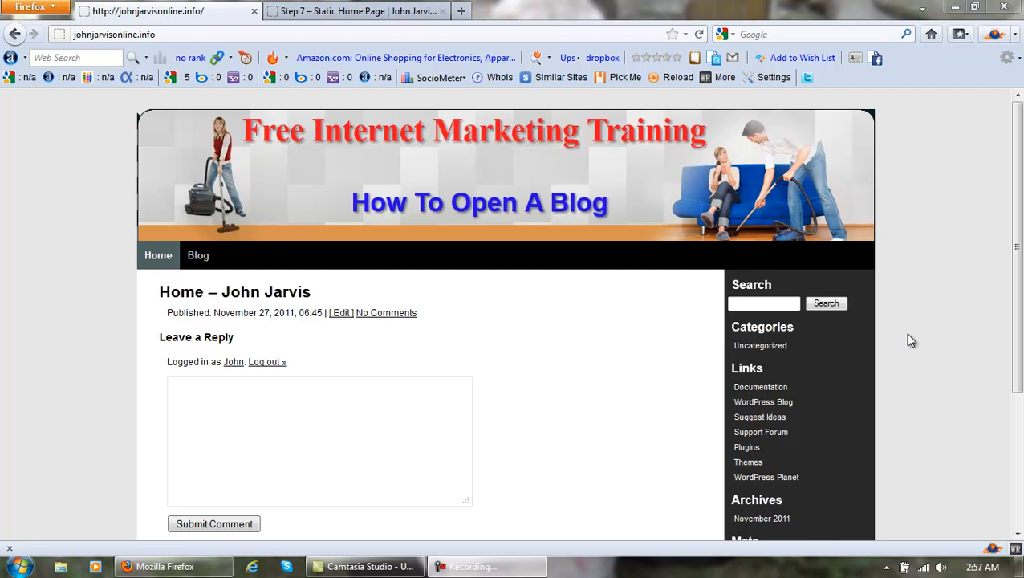
{"action": "mouse_move", "coordinate": [818, 447]}
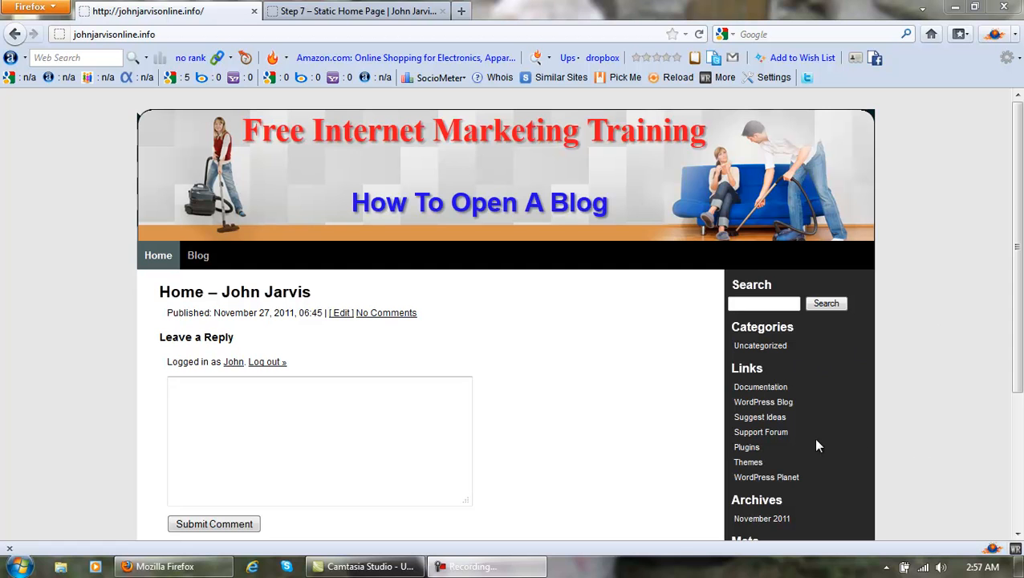
- Review the Step 7 example's sidebar with its signup form, GoDaddy banner and Feedjit feed
{"action": "scroll", "scroll_direction": "down", "scroll_amount": 3}
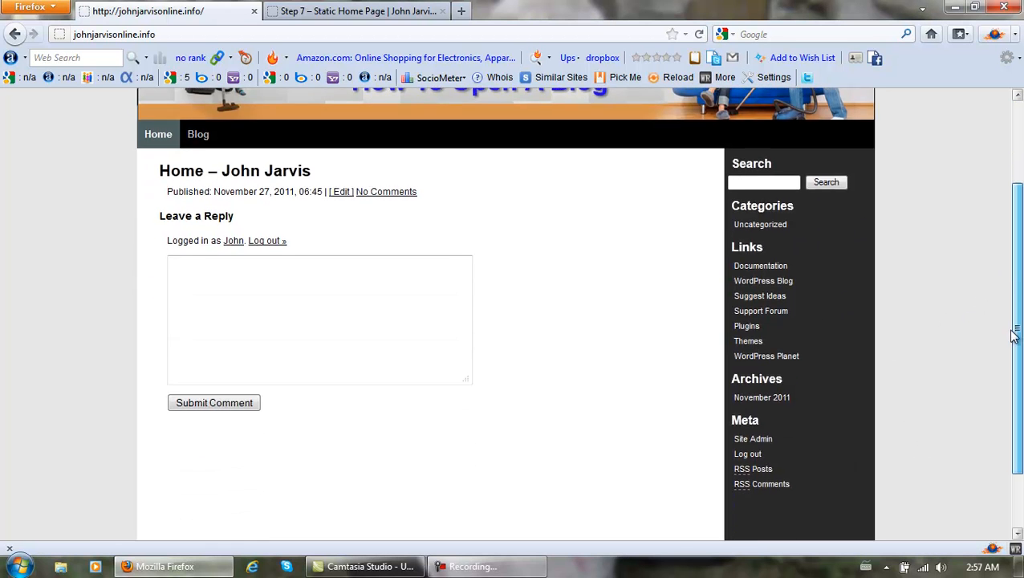
{"action": "scroll", "scroll_direction": "up", "scroll_amount": 3}
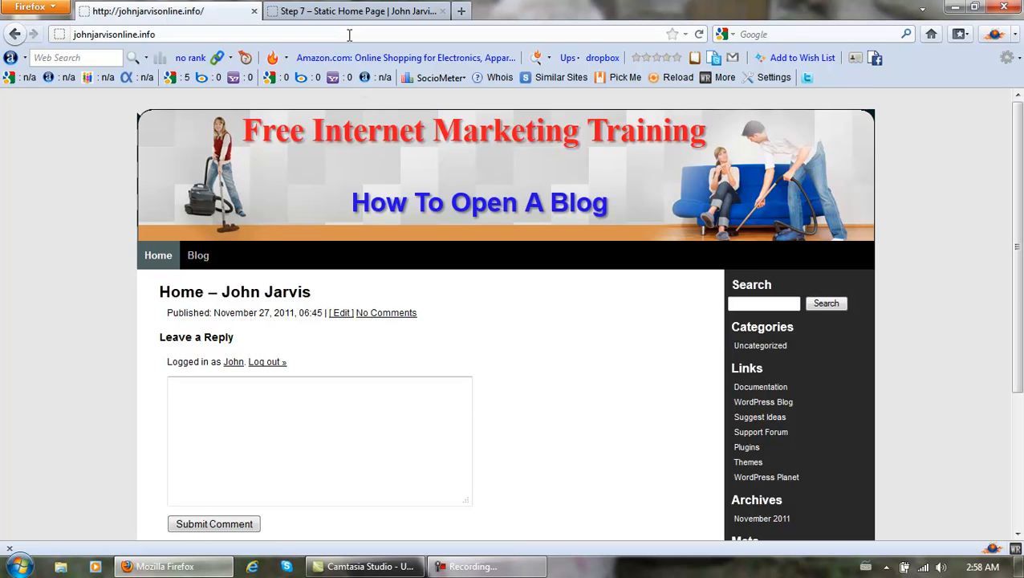
{"action": "mouse_move", "coordinate": [356, 10]}
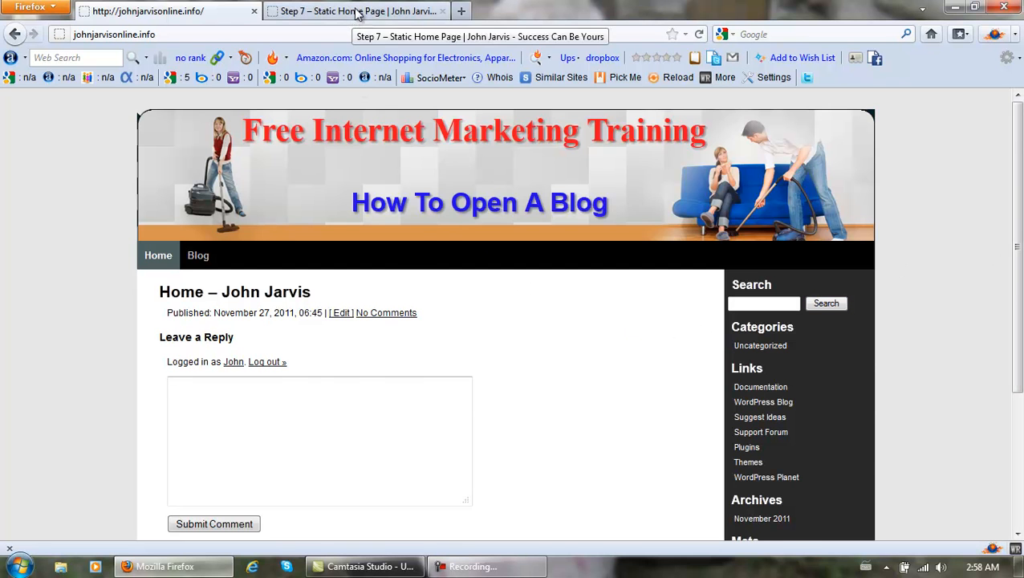
{"action": "left_click", "coordinate": [356, 10]}
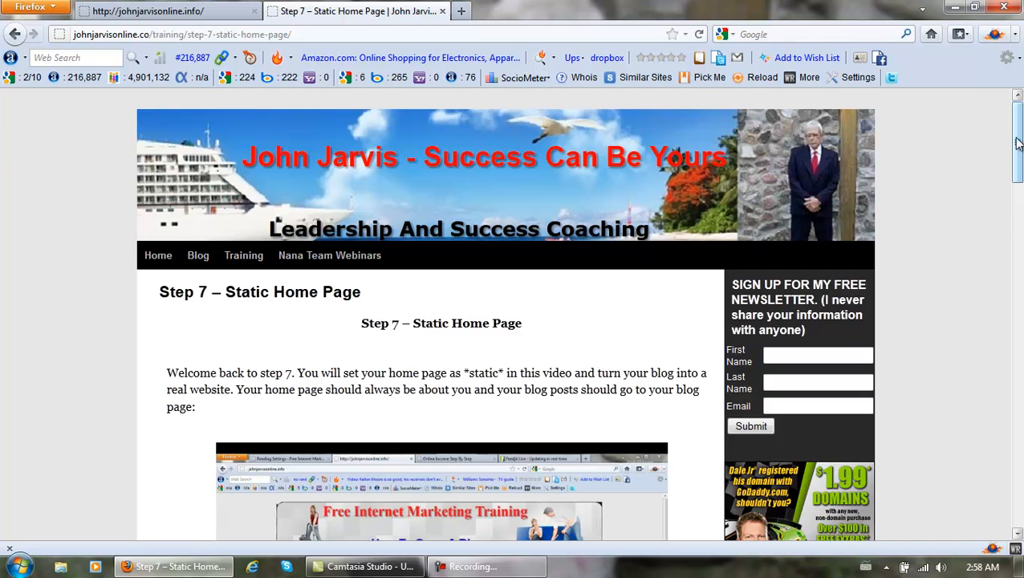
{"action": "scroll", "scroll_direction": "down", "scroll_amount": 3}
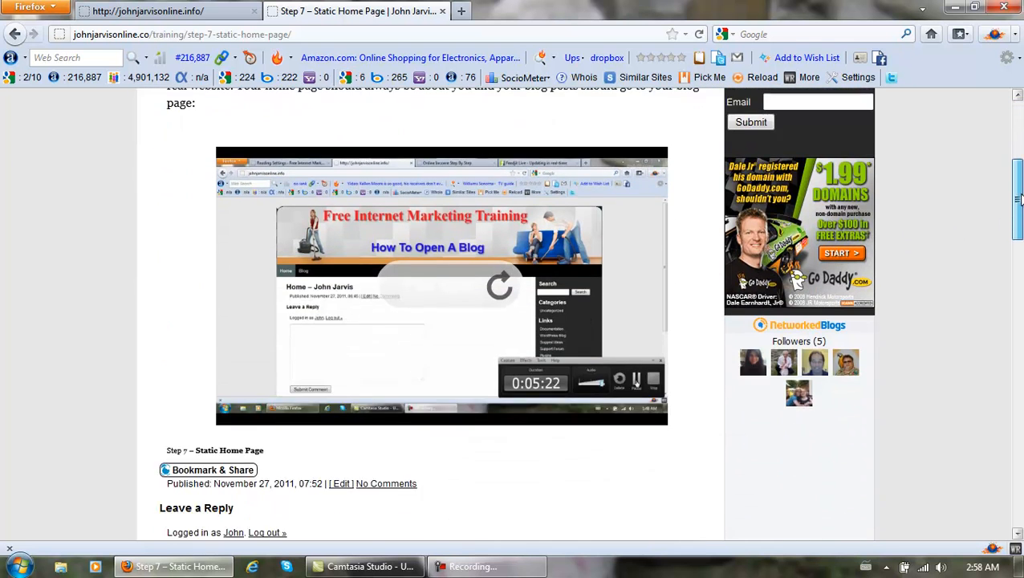
{"action": "scroll", "scroll_direction": "down", "scroll_amount": 3}
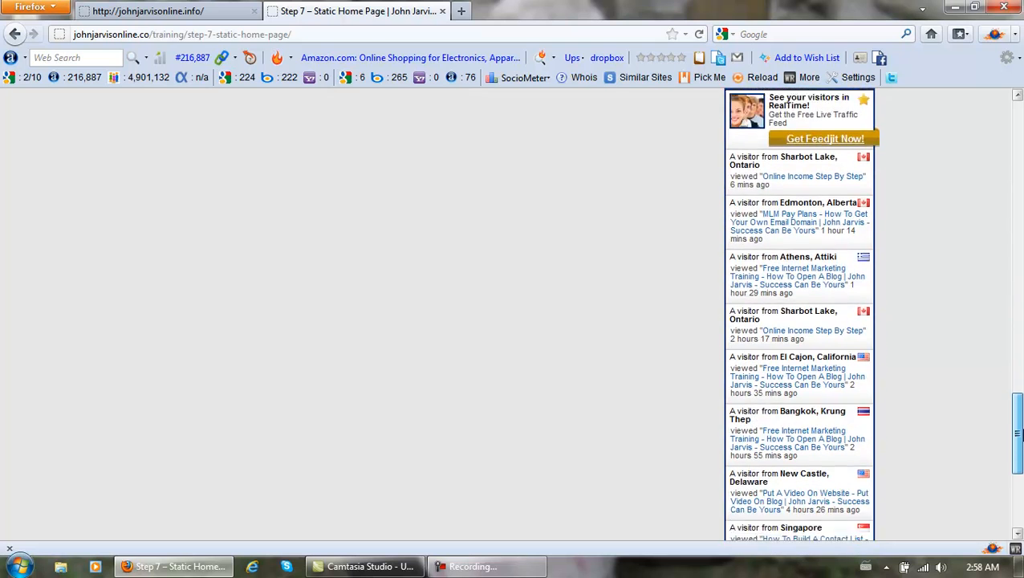
{"action": "scroll", "scroll_direction": "up", "scroll_amount": 3}
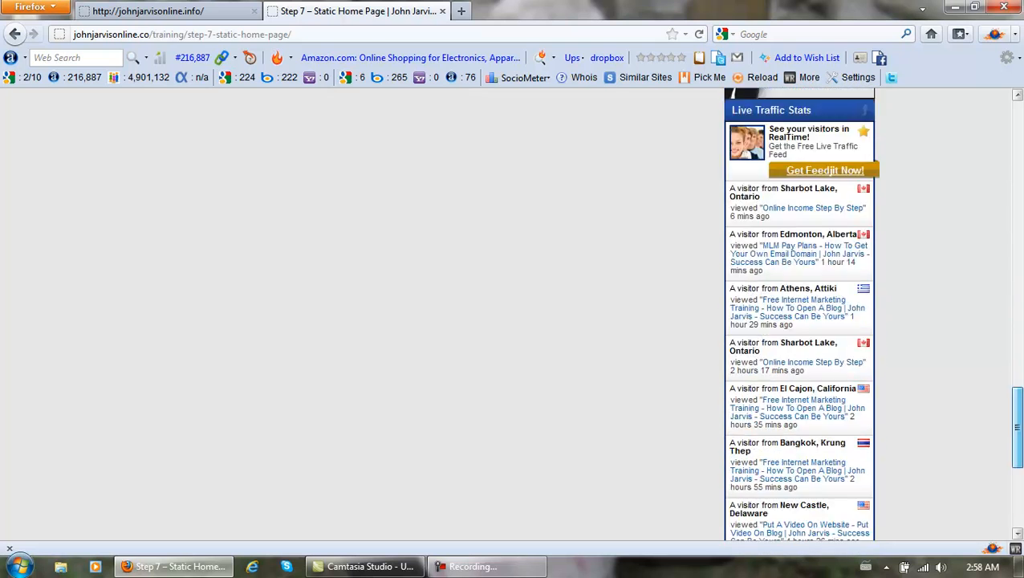
{"action": "left_click", "coordinate": [148, 10]}
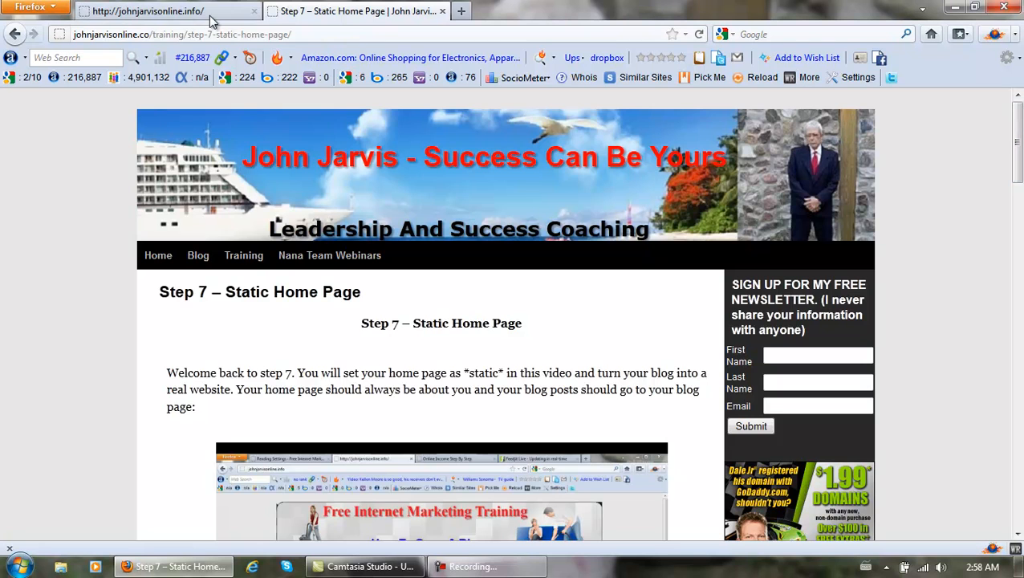
- Load the blog's wp-admin dashboard from its home page URL
{"action": "left_click", "coordinate": [148, 10]}
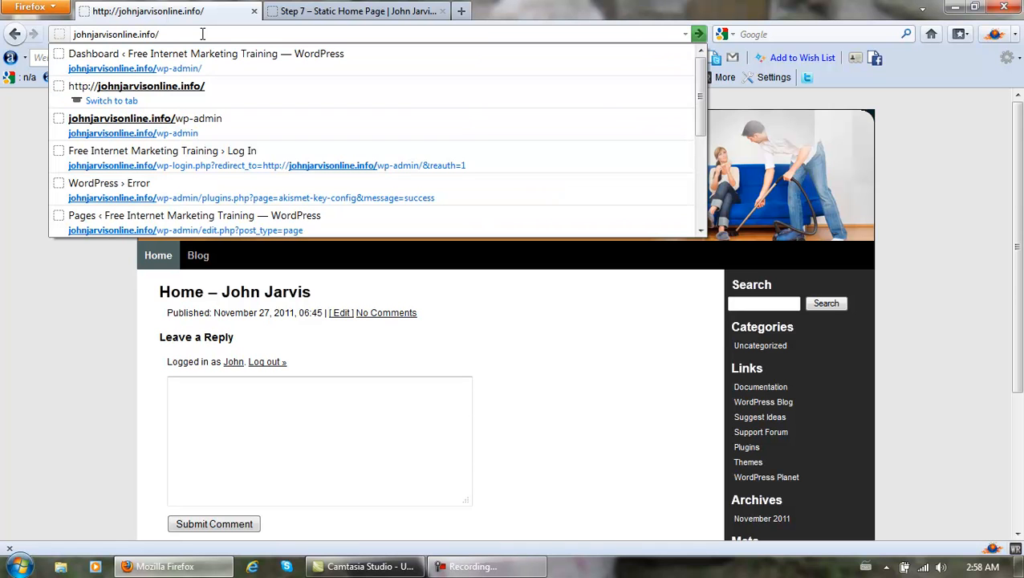
{"action": "type", "text": "wp-admin/"}
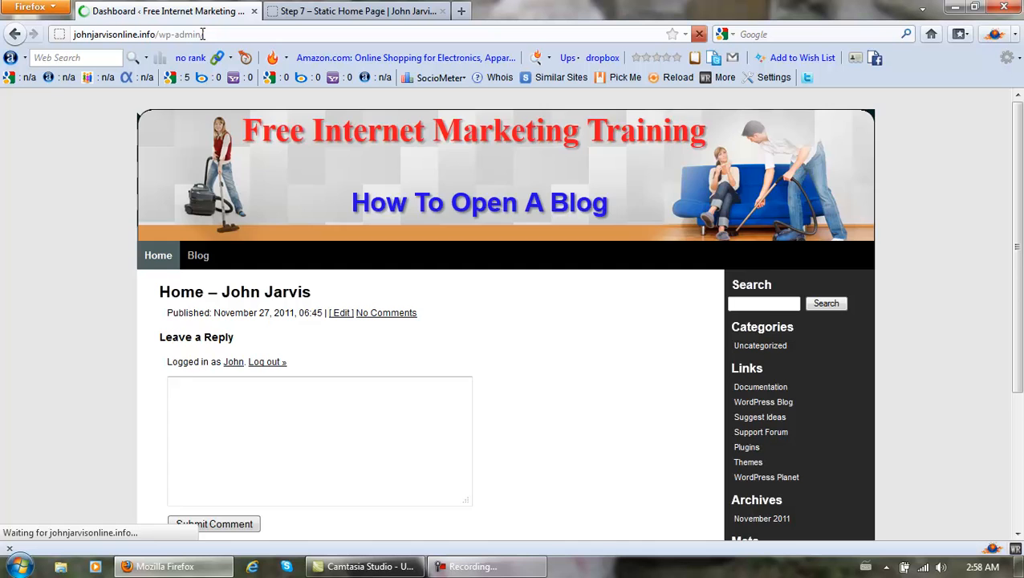
{"action": "key", "text": "Return"}
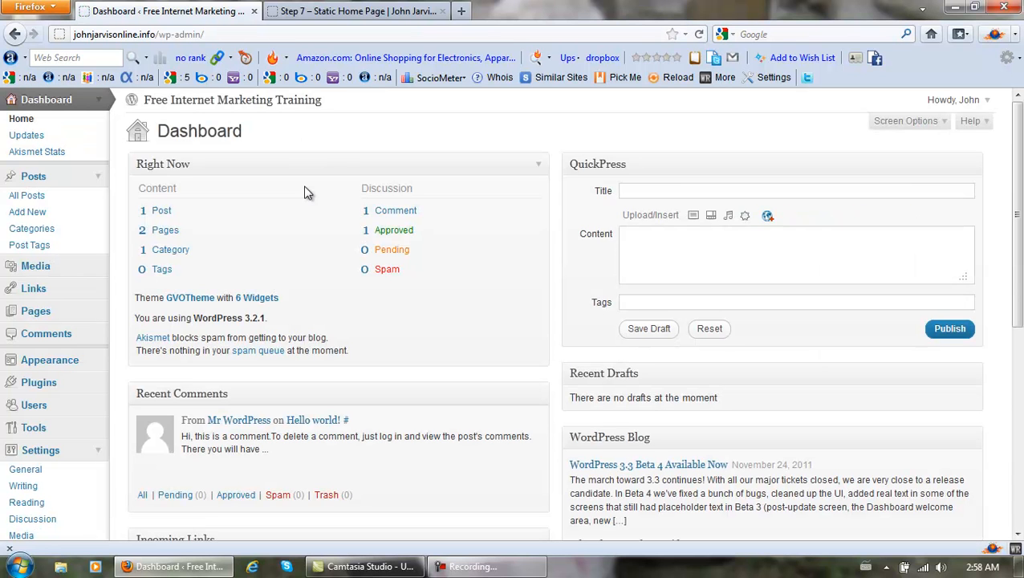
{"action": "mouse_move", "coordinate": [339, 157]}
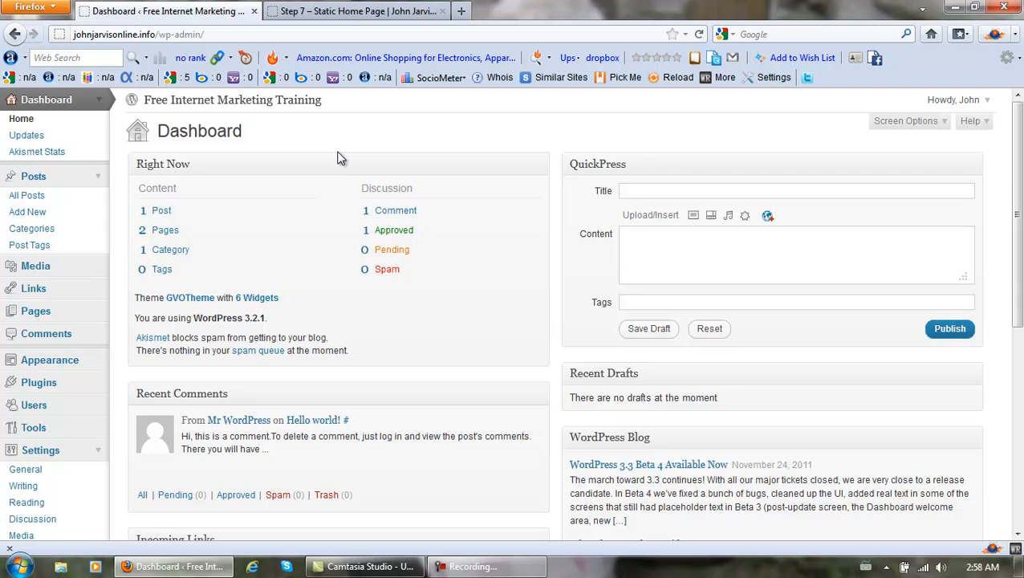
{"action": "mouse_move", "coordinate": [257, 137]}
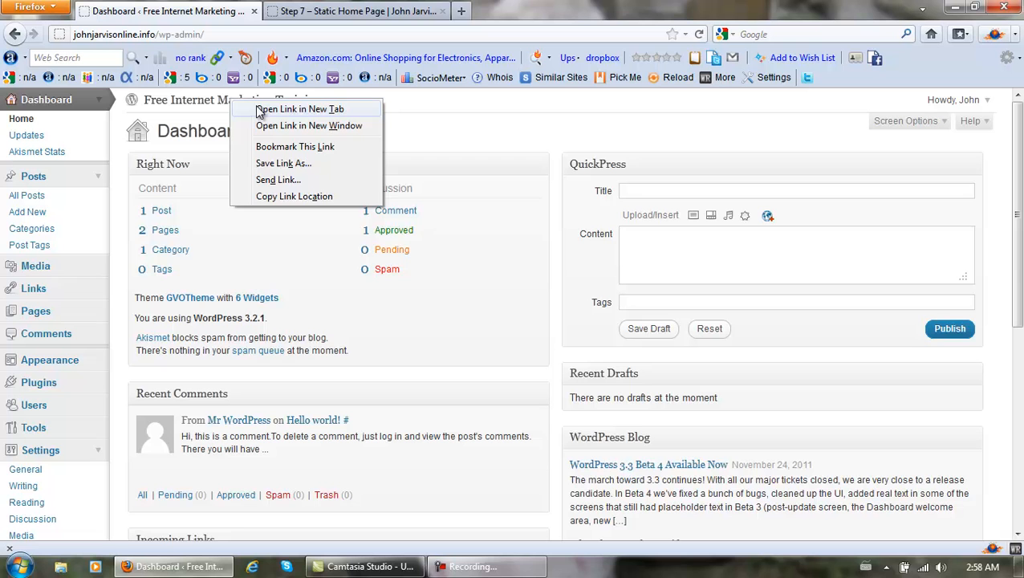
- Keep the live blog home page in a new tab, look it over, and return to the dashboard
{"action": "left_click", "coordinate": [299, 109]}
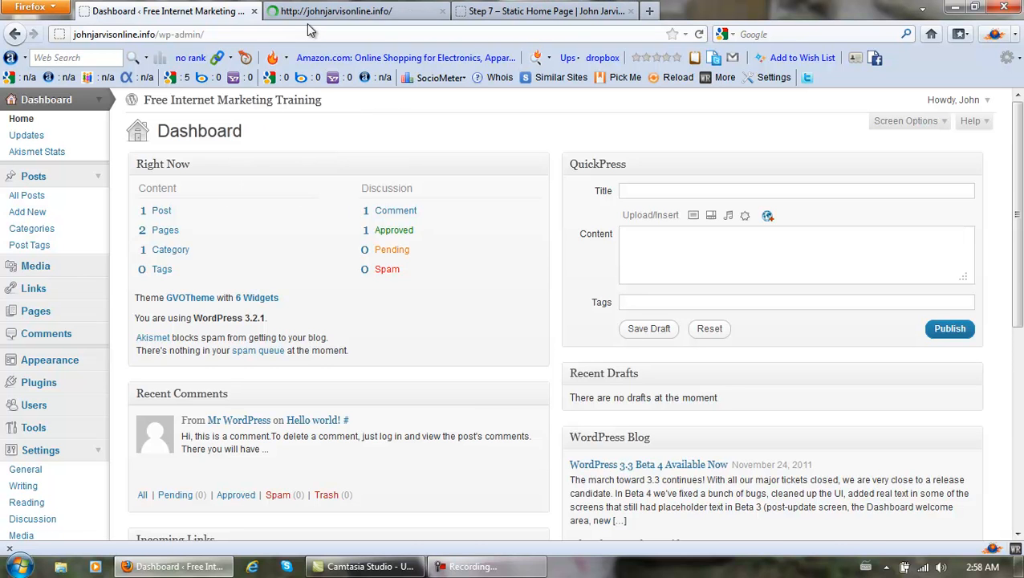
{"action": "left_click", "coordinate": [354, 11]}
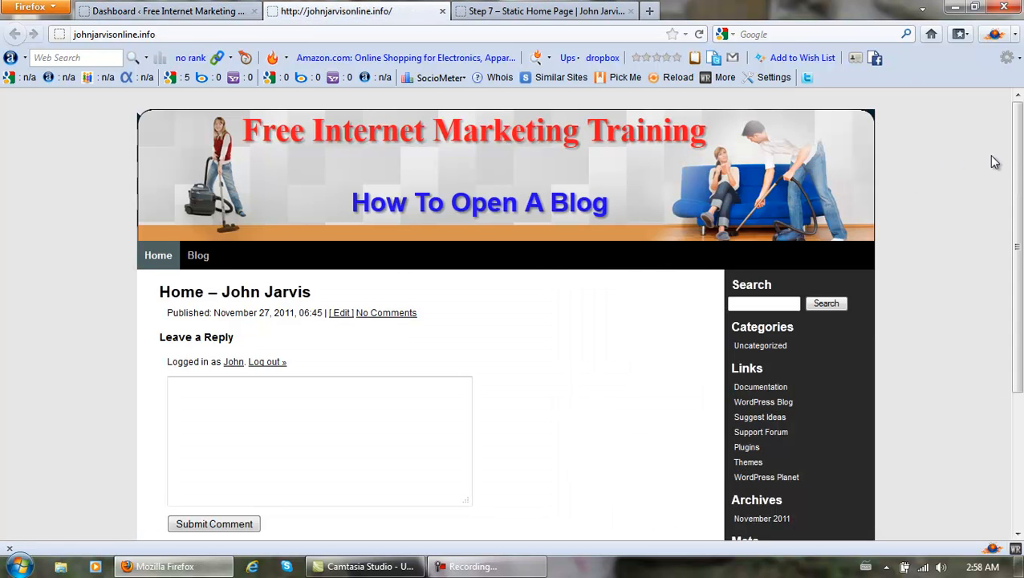
{"action": "scroll", "scroll_direction": "down", "scroll_amount": 3}
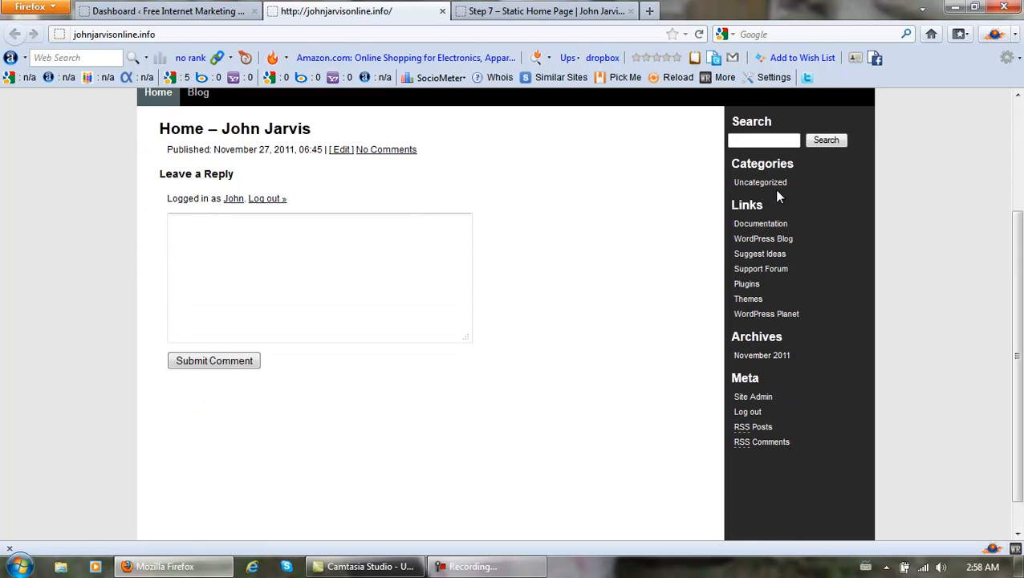
{"action": "scroll", "scroll_direction": "up", "scroll_amount": 3}
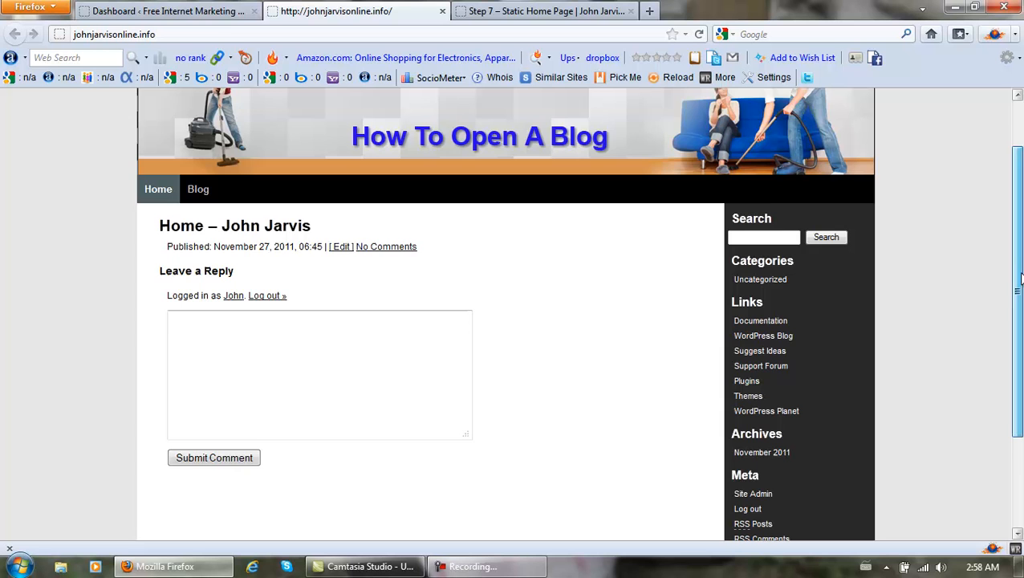
{"action": "left_click", "coordinate": [164, 11]}
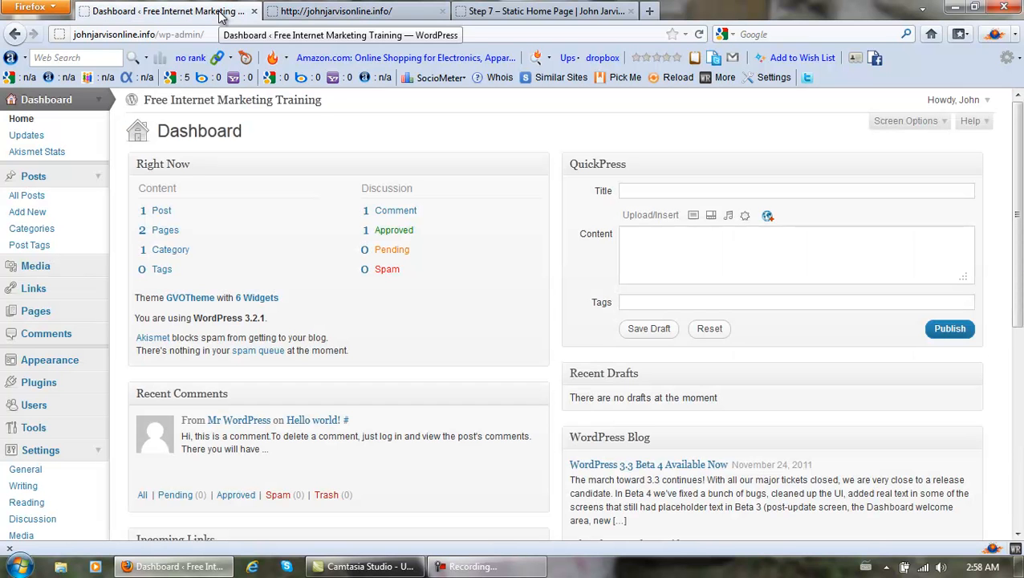
{"action": "mouse_move", "coordinate": [45, 332]}
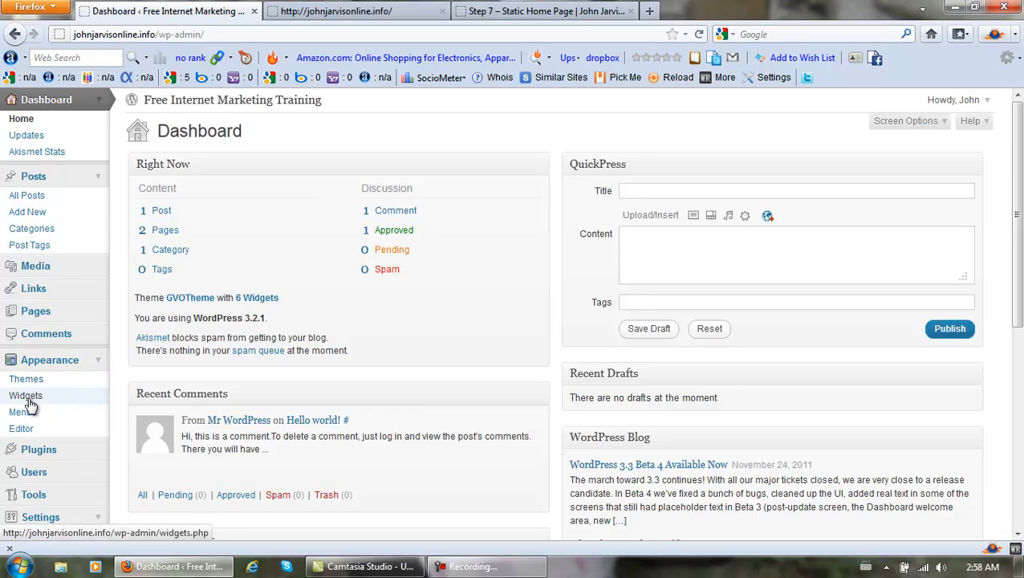
- Go to the Widgets management page and check the live blog's current sidebar
{"action": "left_click", "coordinate": [25, 395]}
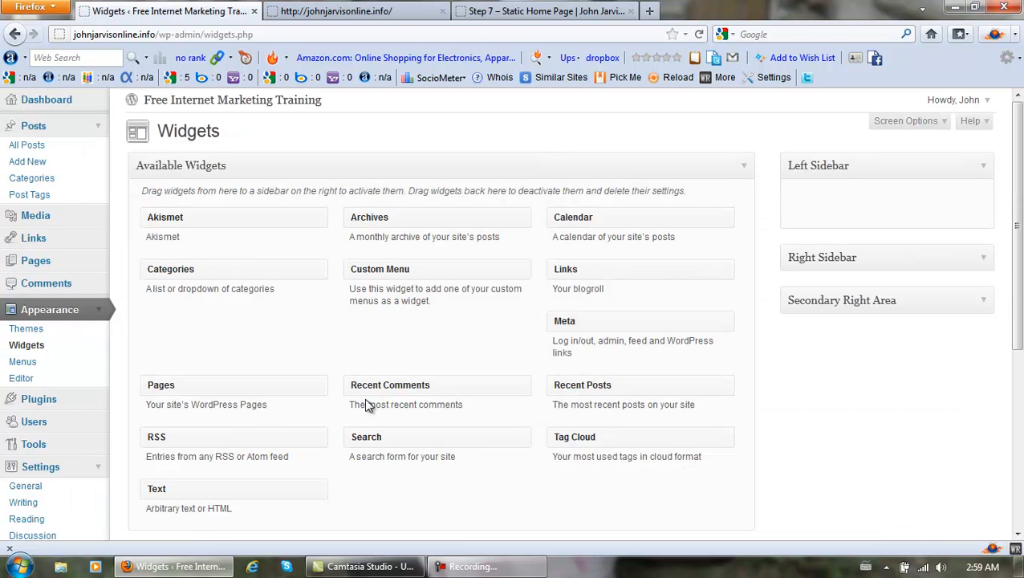
{"action": "left_click", "coordinate": [353, 11]}
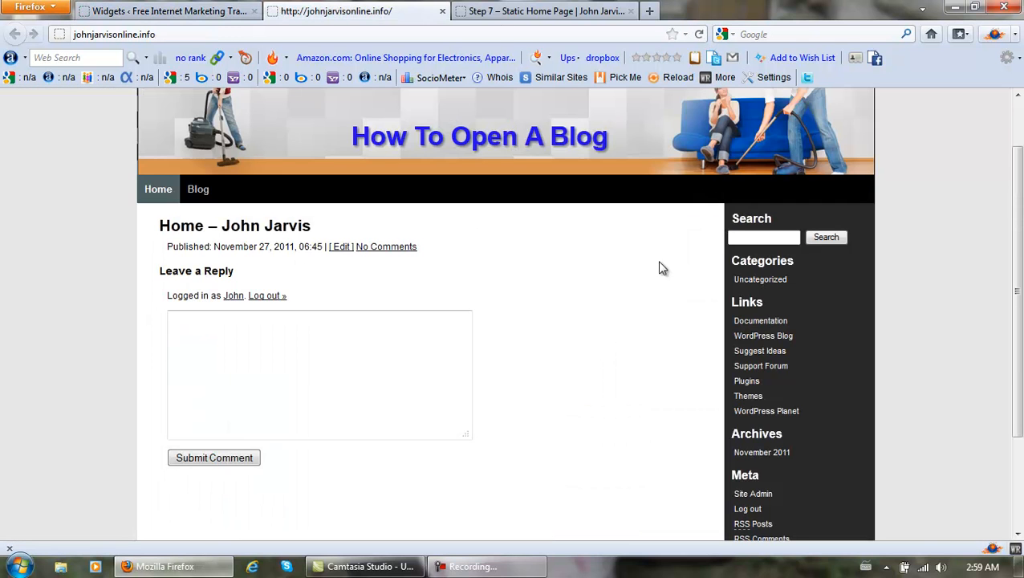
{"action": "mouse_move", "coordinate": [801, 461]}
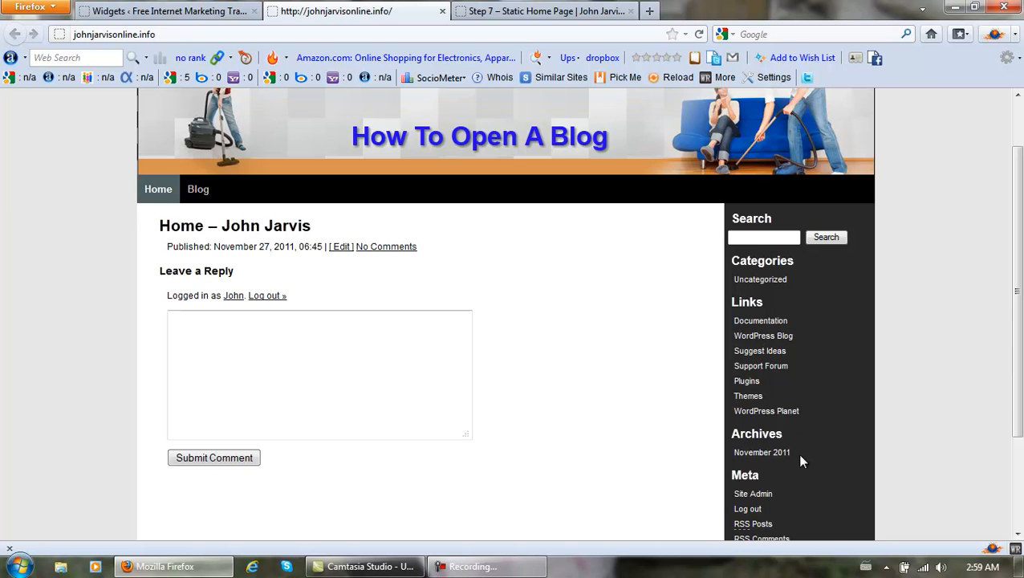
{"action": "mouse_move", "coordinate": [200, 30]}
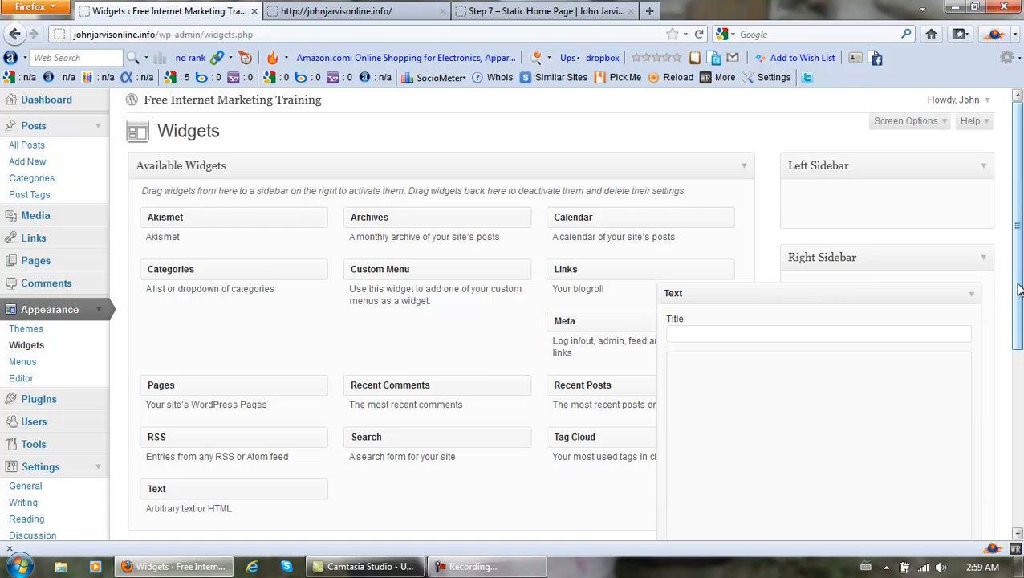
- Check the now-blank live sidebar, then go back to the Widgets admin page
{"action": "scroll", "scroll_direction": "down", "scroll_amount": 3}
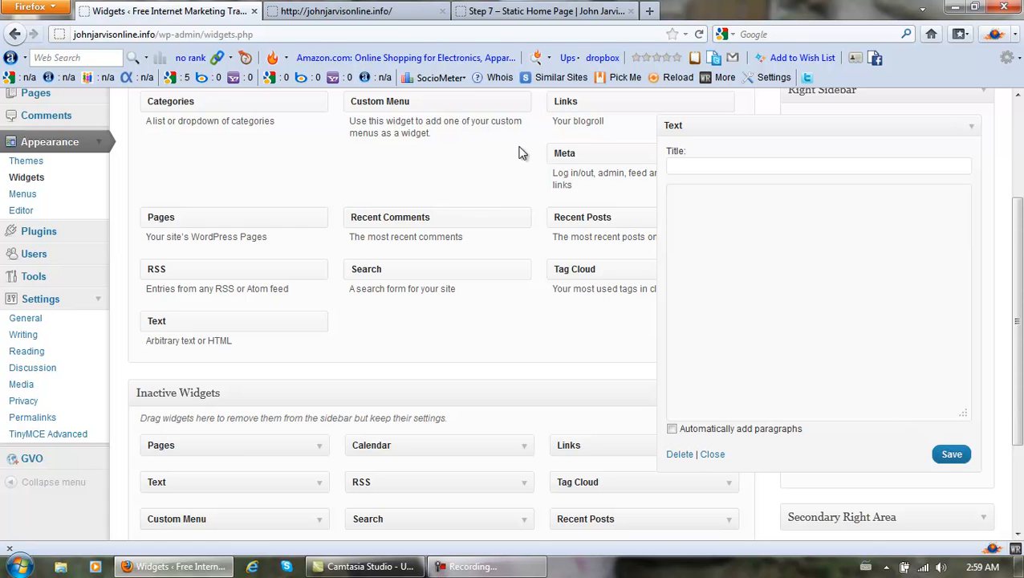
{"action": "left_click", "coordinate": [336, 9]}
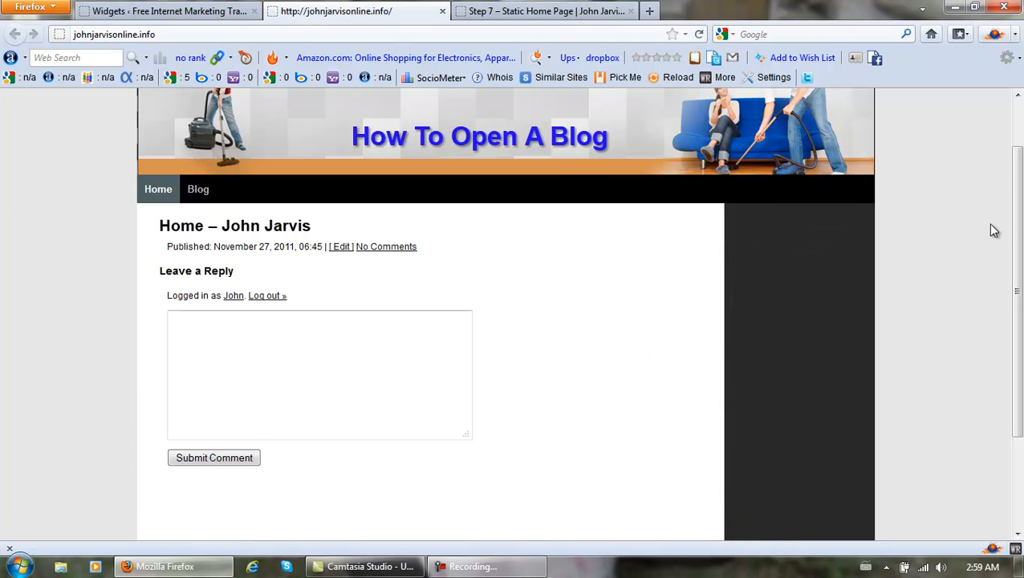
{"action": "scroll", "scroll_direction": "down", "scroll_amount": 3}
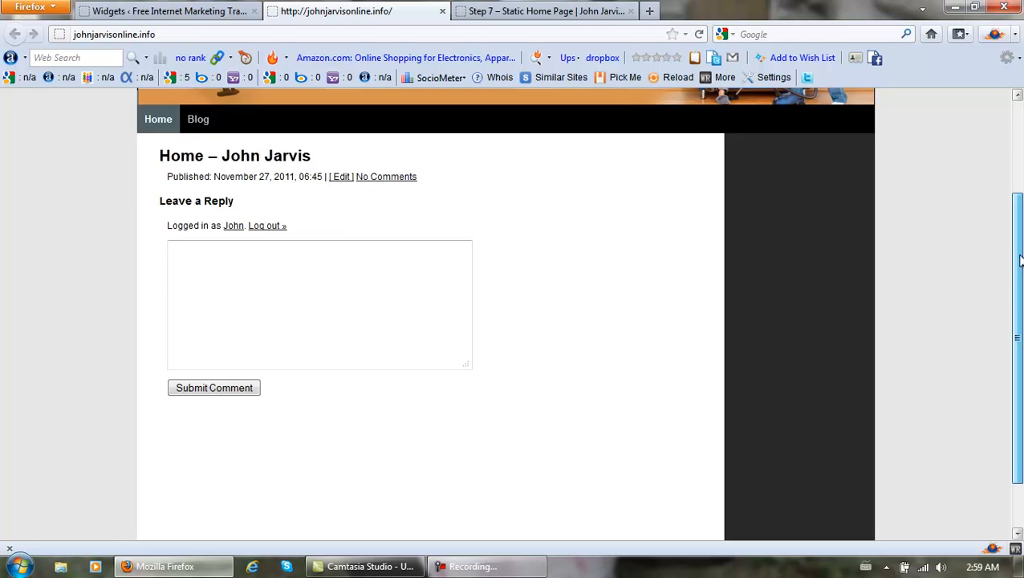
{"action": "scroll", "scroll_direction": "up", "scroll_amount": 3}
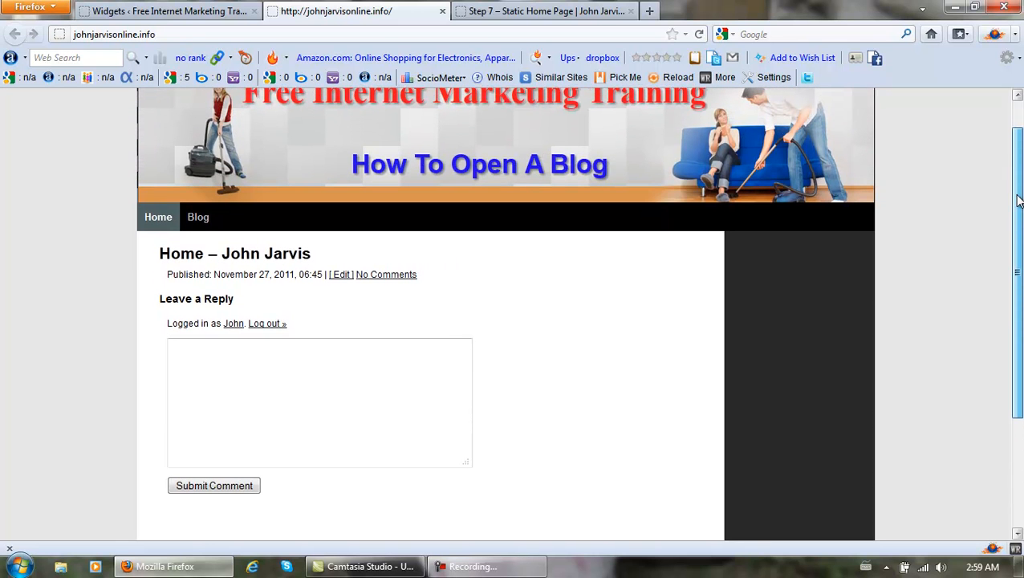
{"action": "mouse_move", "coordinate": [697, 262]}
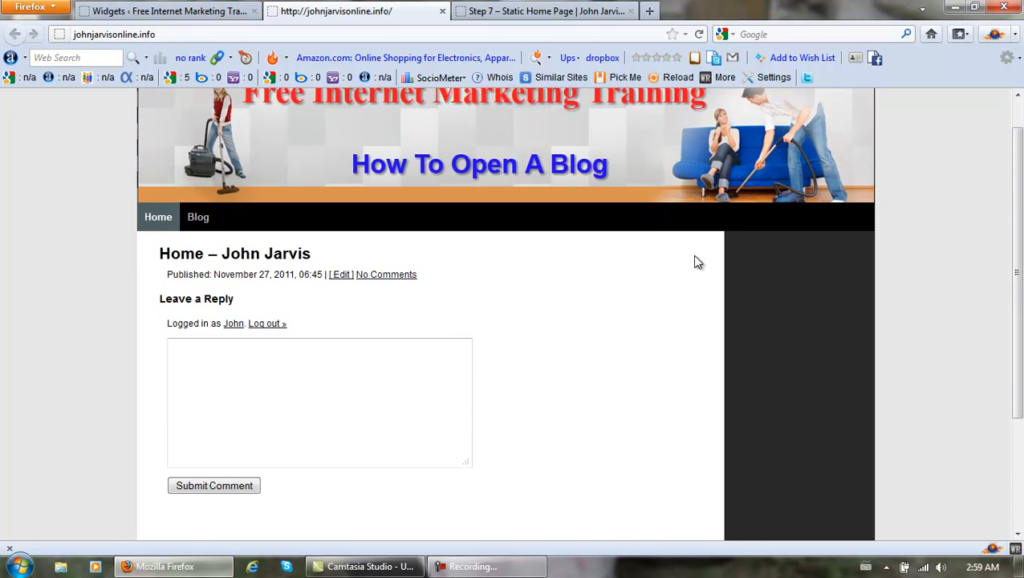
{"action": "left_click", "coordinate": [161, 10]}
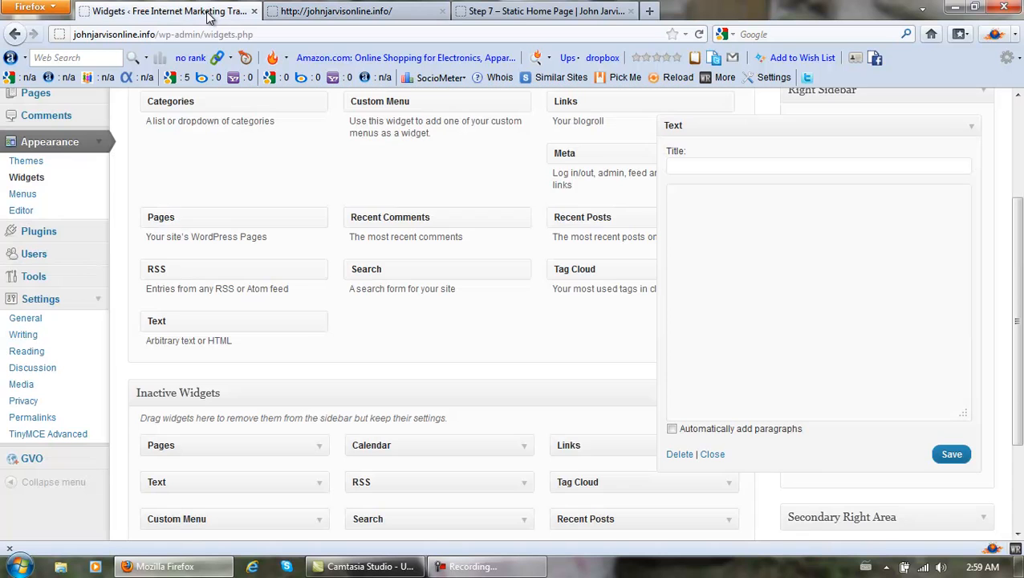
- Title the Text widget 'SIGN UP FOR OUR FREE NEWSLETTER' from the saved suggestion and save it
{"action": "left_click", "coordinate": [819, 165]}
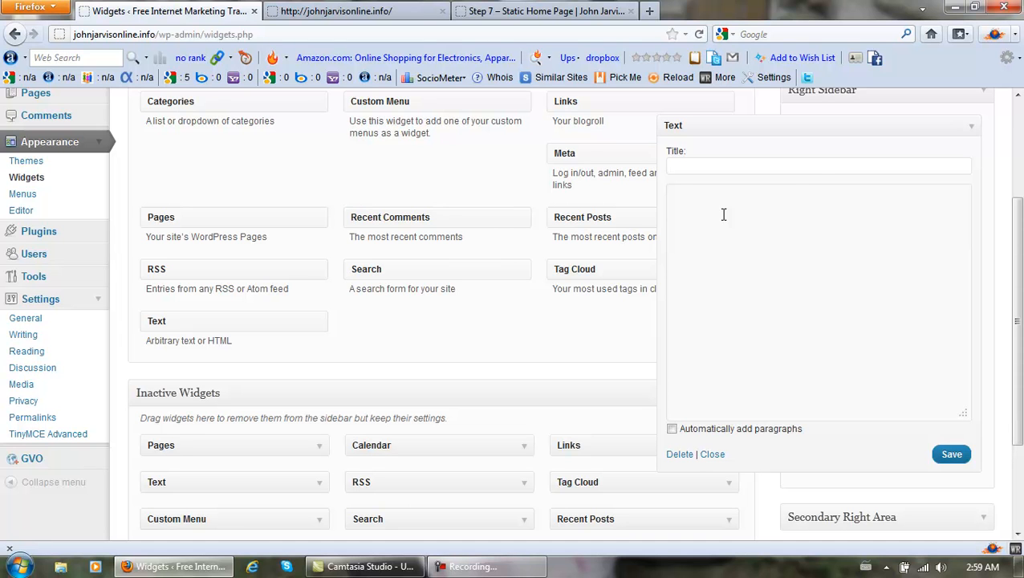
{"action": "type", "text": "S"}
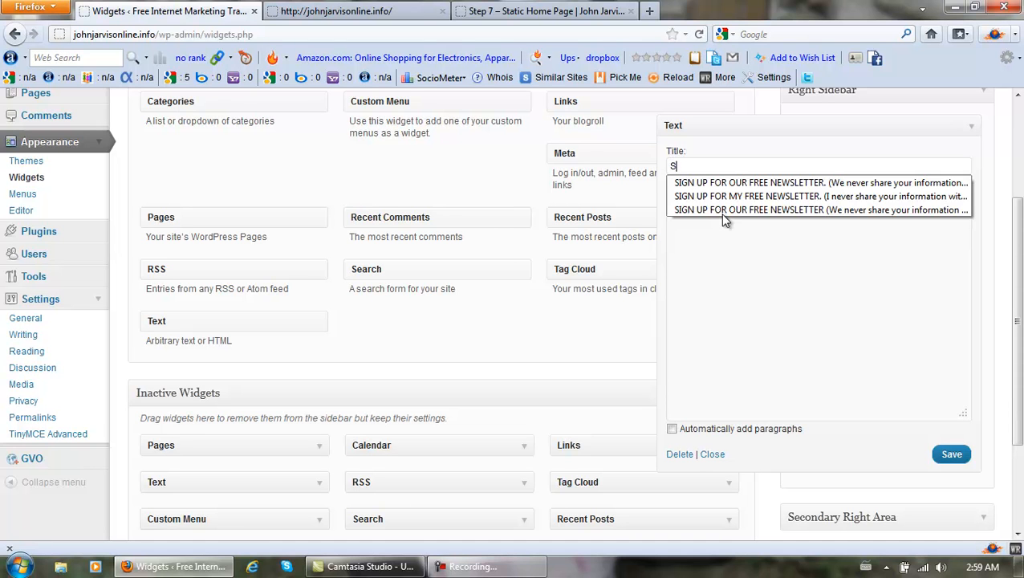
{"action": "mouse_move", "coordinate": [754, 195]}
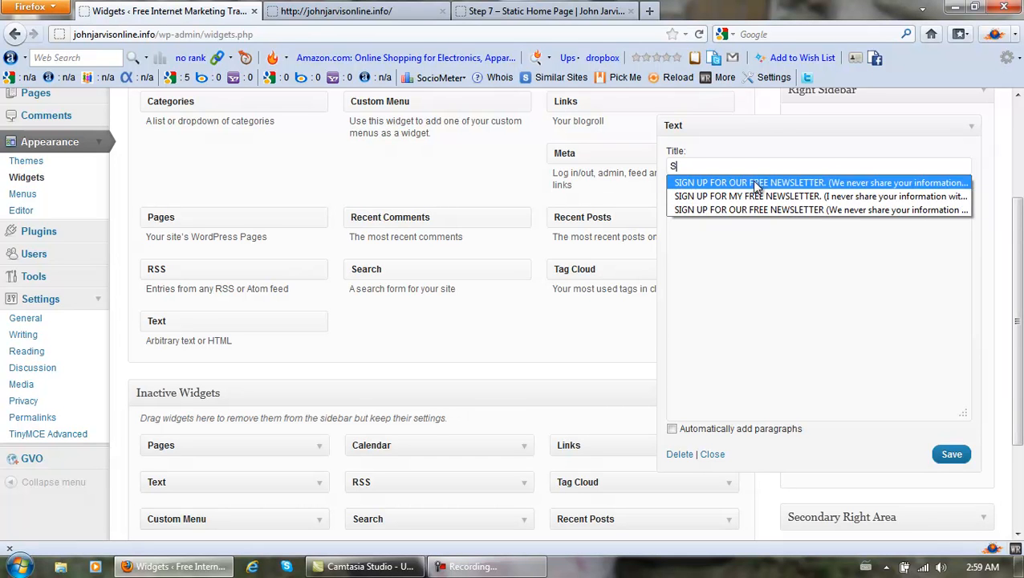
{"action": "left_click", "coordinate": [819, 183]}
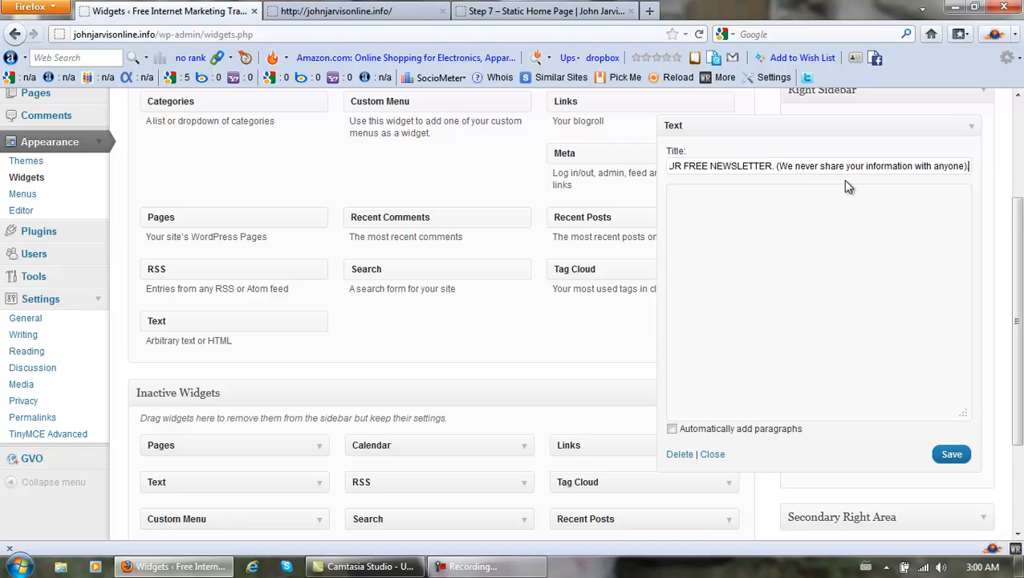
{"action": "mouse_move", "coordinate": [899, 188]}
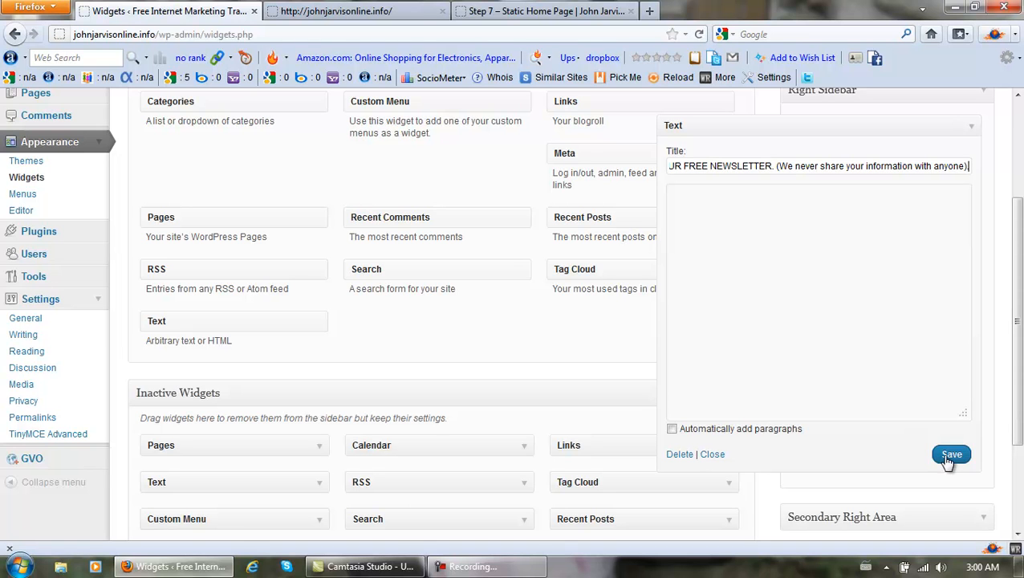
{"action": "left_click", "coordinate": [951, 454]}
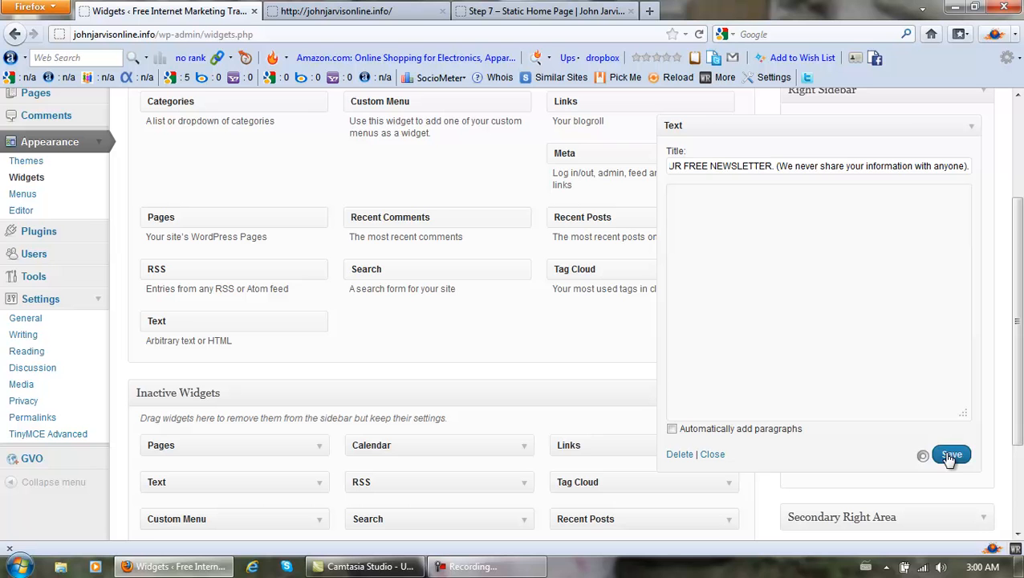
{"action": "left_click", "coordinate": [952, 454]}
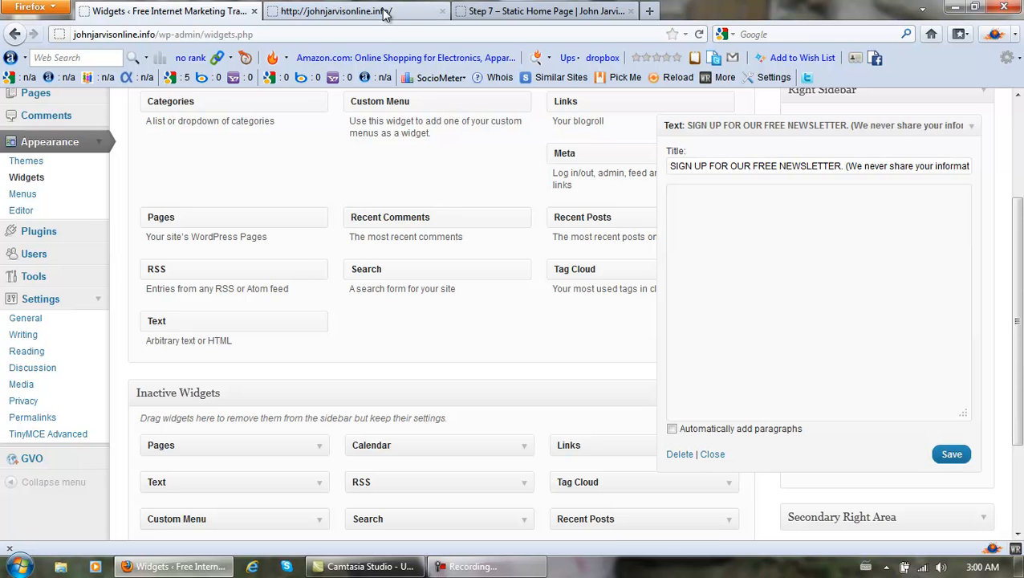
- Confirm the newsletter signup message shows in the live sidebar, then bring up the Start menu
{"action": "left_click", "coordinate": [357, 9]}
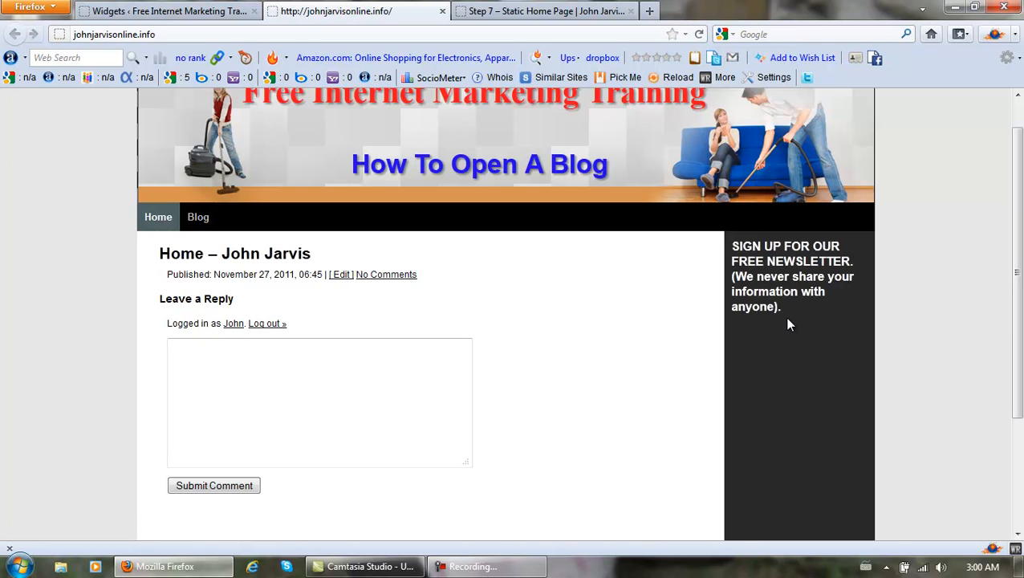
{"action": "mouse_move", "coordinate": [764, 352]}
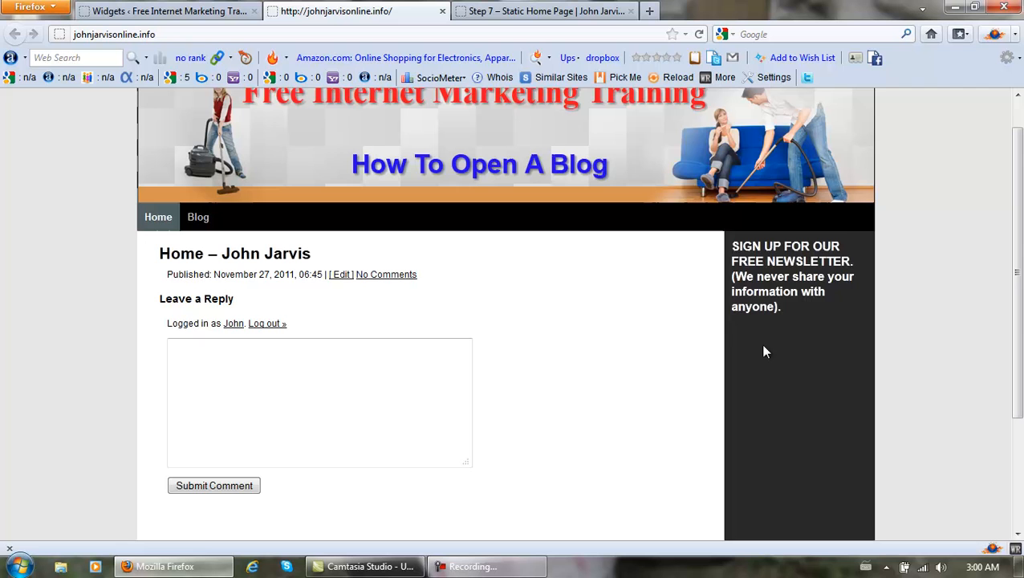
{"action": "mouse_move", "coordinate": [798, 357]}
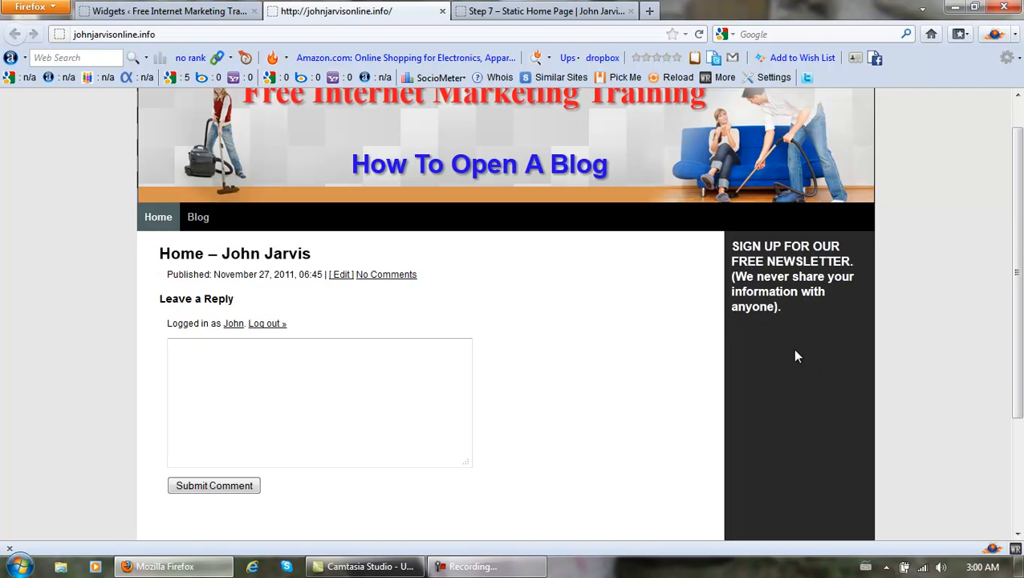
{"action": "mouse_move", "coordinate": [1017, 281]}
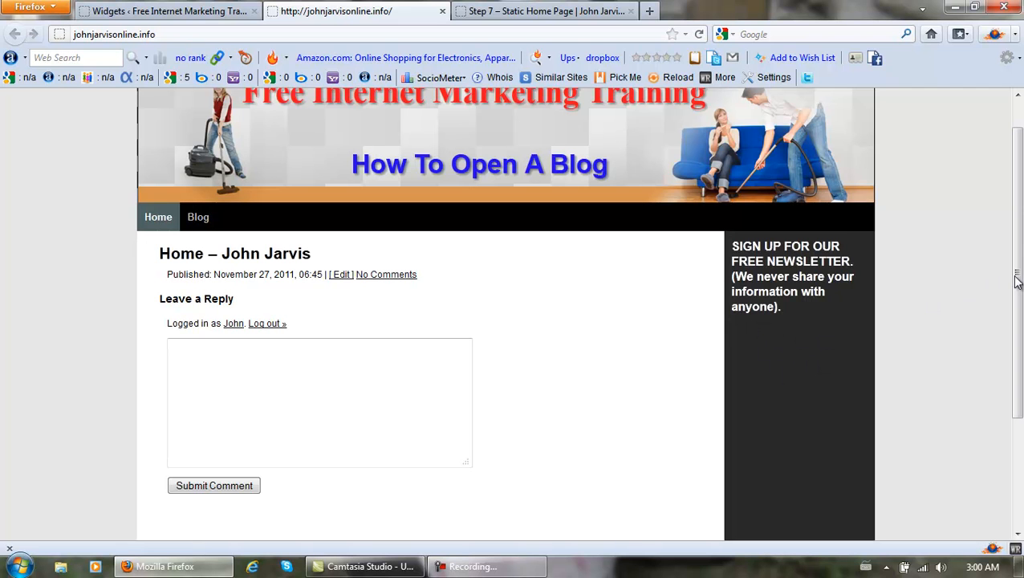
{"action": "scroll", "scroll_direction": "up", "scroll_amount": 3}
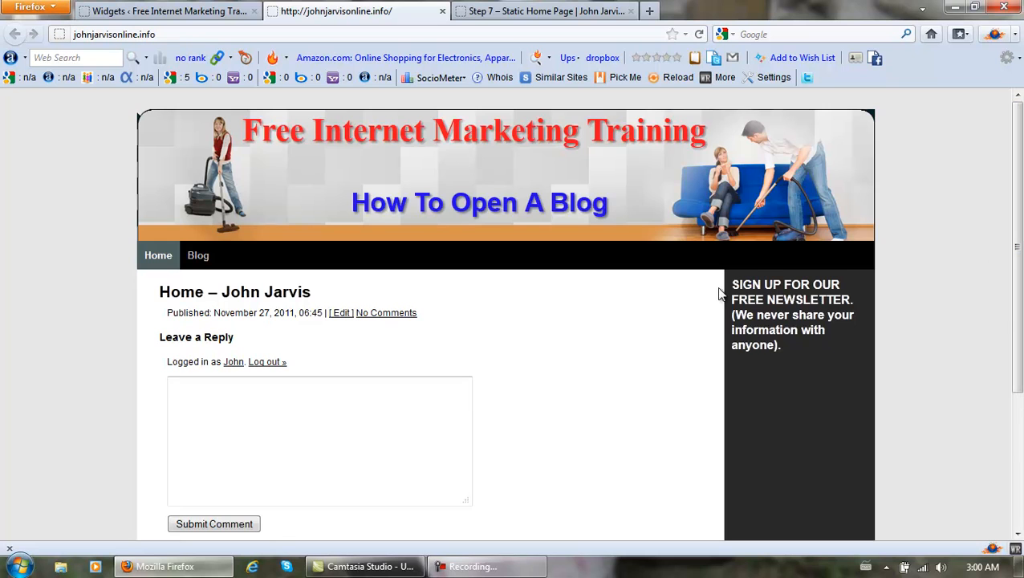
{"action": "mouse_move", "coordinate": [790, 369]}
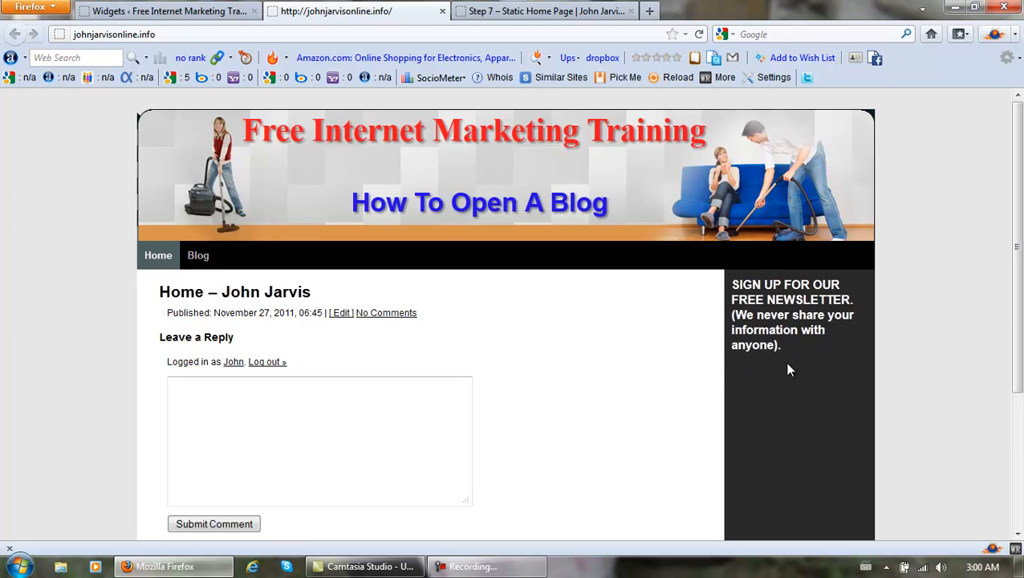
{"action": "mouse_move", "coordinate": [767, 362]}
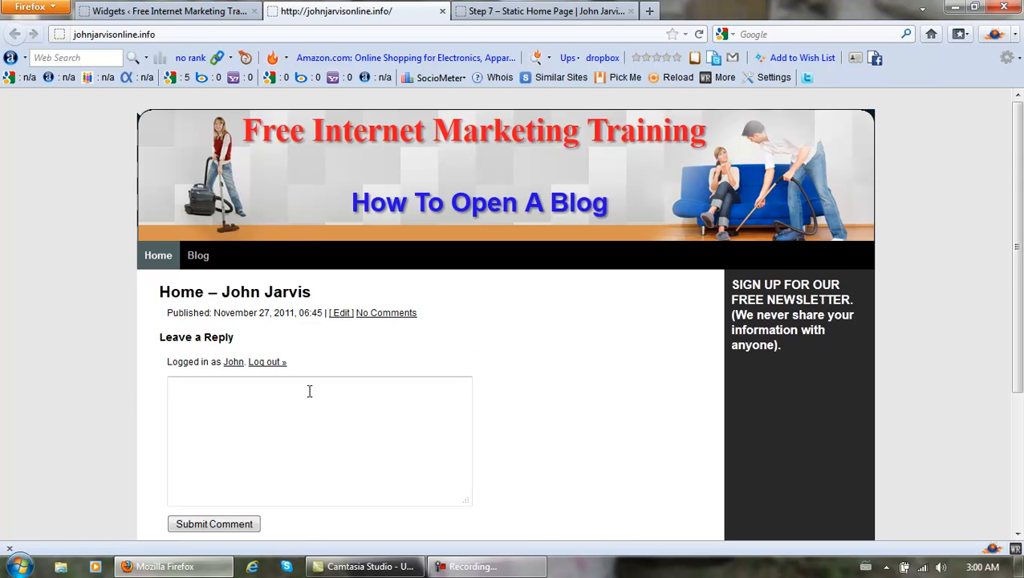
{"action": "left_click", "coordinate": [15, 565]}
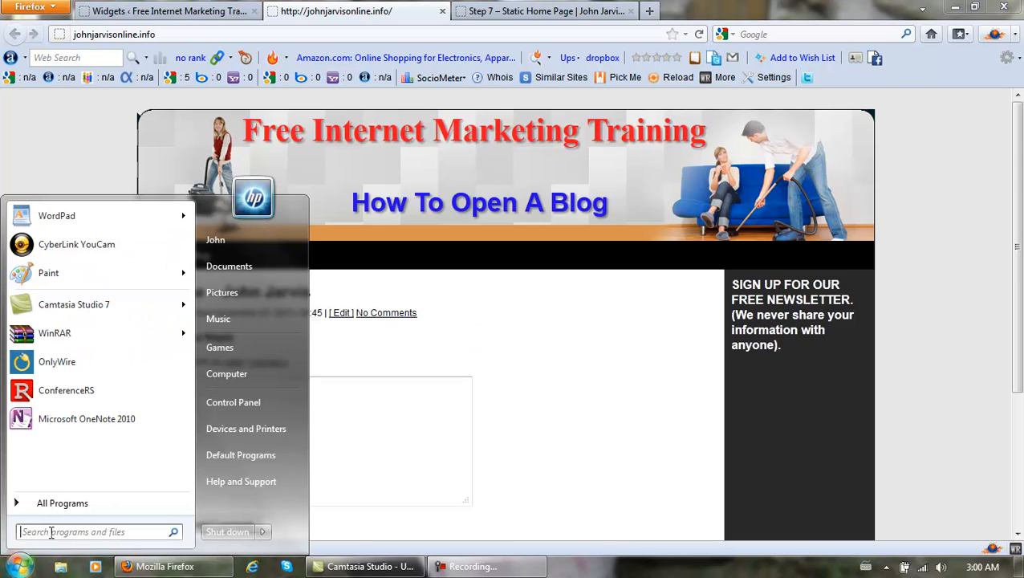
{"action": "mouse_move", "coordinate": [56, 215]}
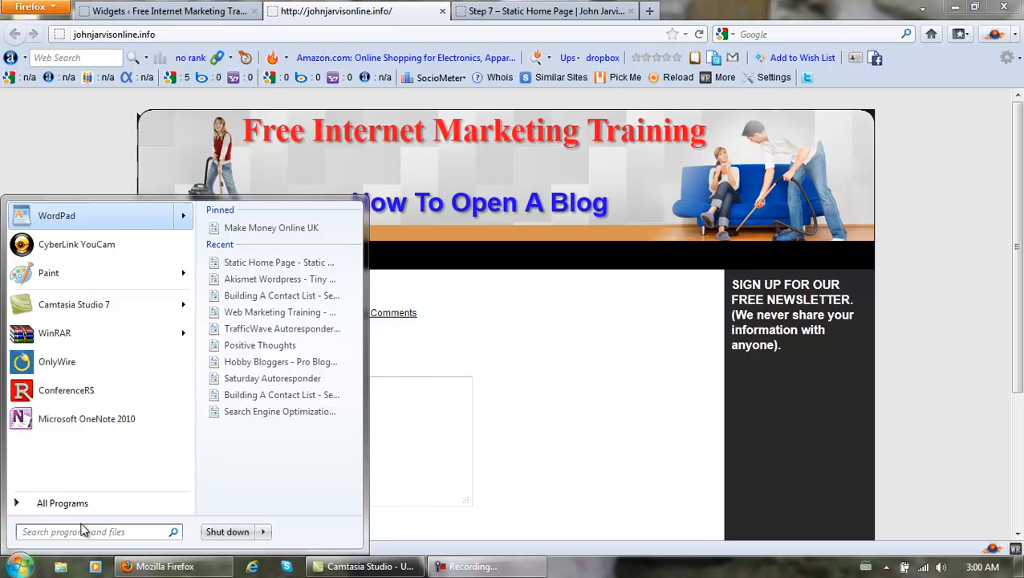
- Search the Start menu for 'banner' and open the Banner Codes document
{"action": "type", "text": "ba"}
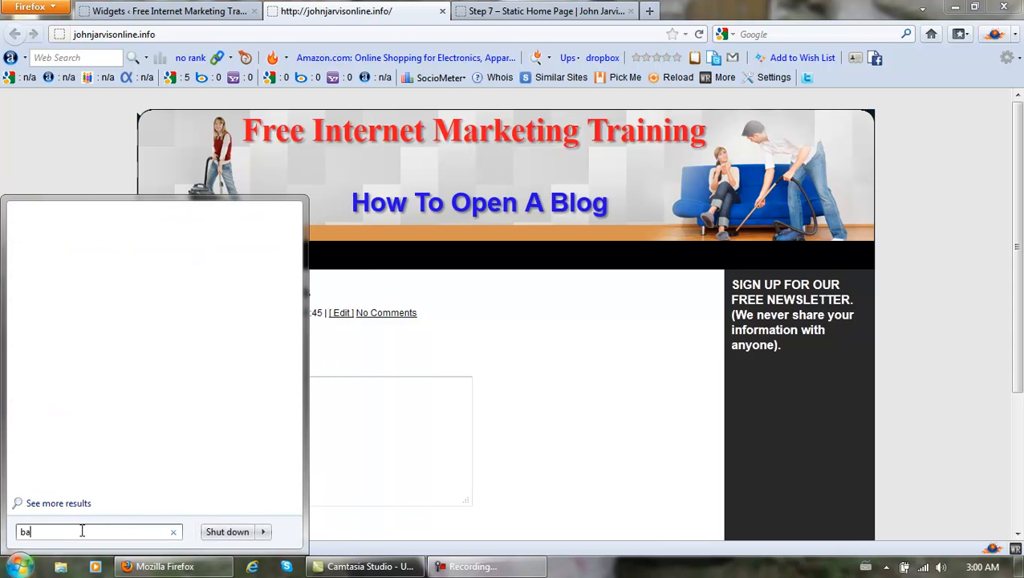
{"action": "type", "text": "nner"}
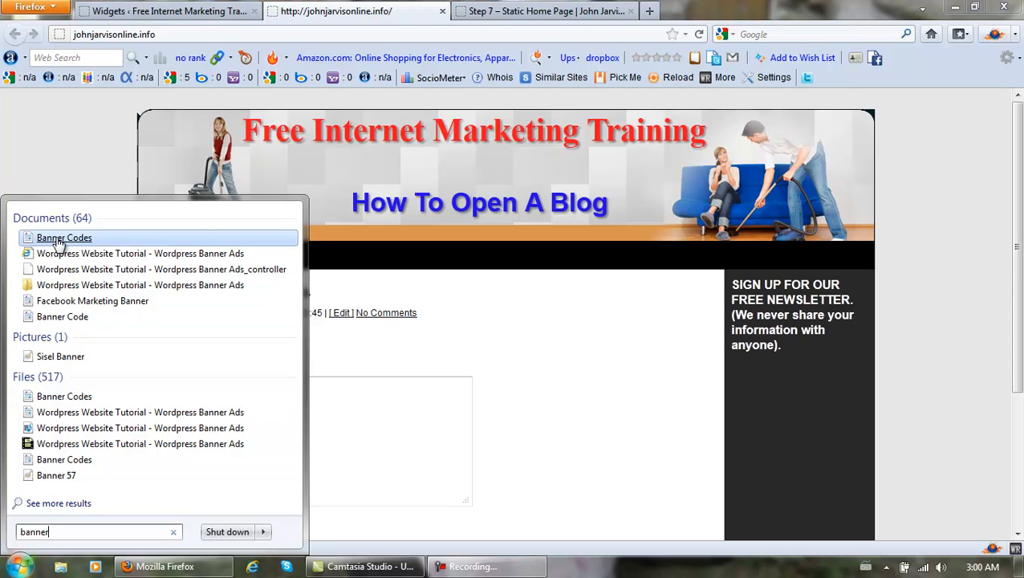
{"action": "left_click", "coordinate": [64, 238]}
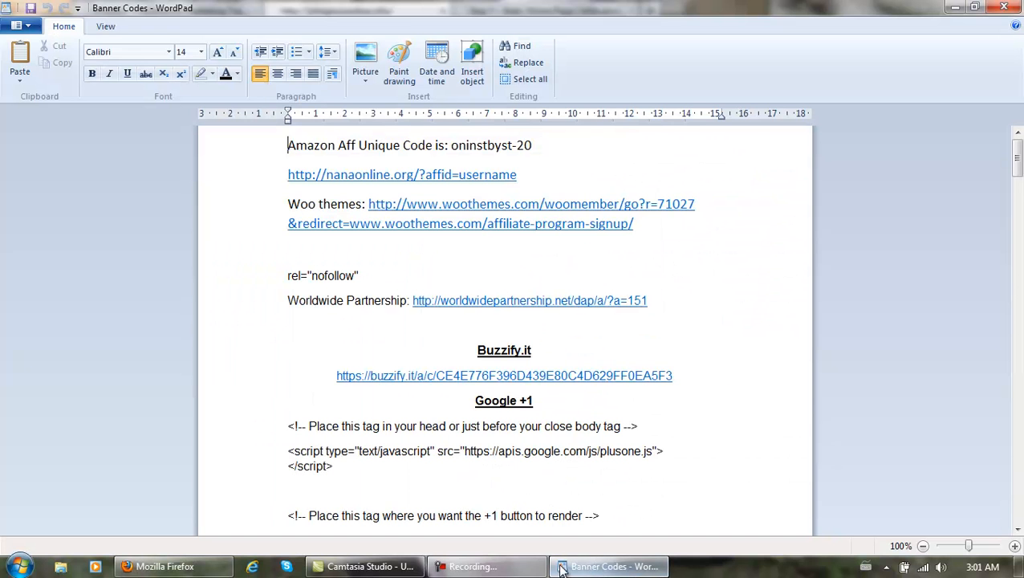
- Copy the GoDaddy banner iframe code from WordPad and switch back to the browser
{"action": "scroll", "scroll_direction": "down", "scroll_amount": 3}
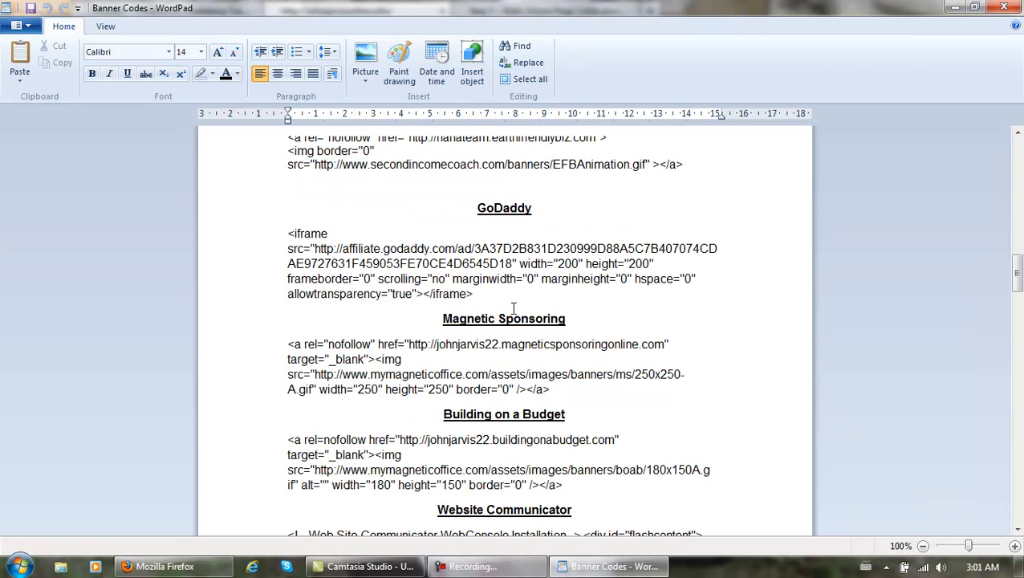
{"action": "left_click_drag", "start_coordinate": [475, 247], "coordinate": [472, 294]}
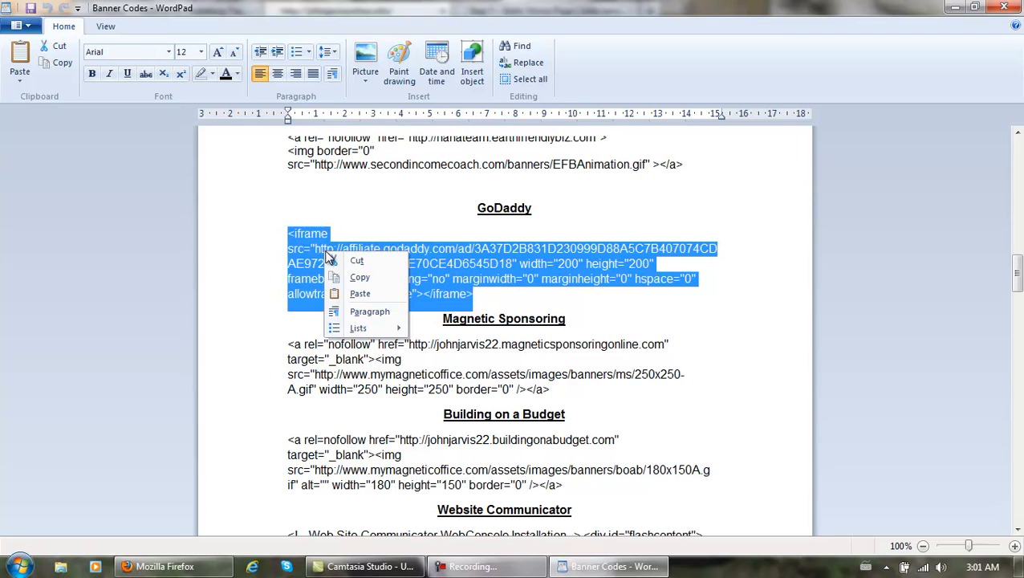
{"action": "mouse_move", "coordinate": [360, 279]}
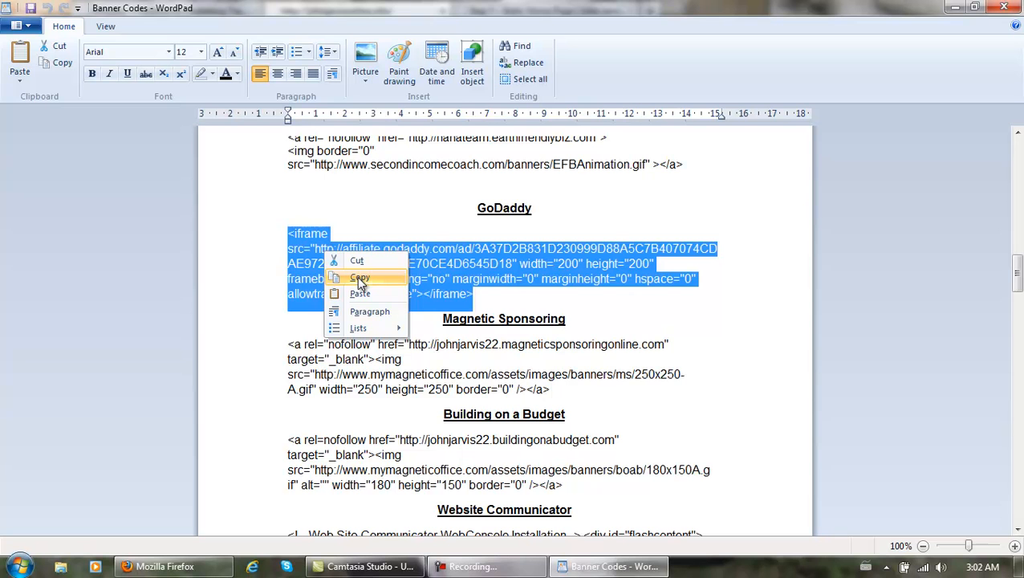
{"action": "left_click", "coordinate": [360, 280]}
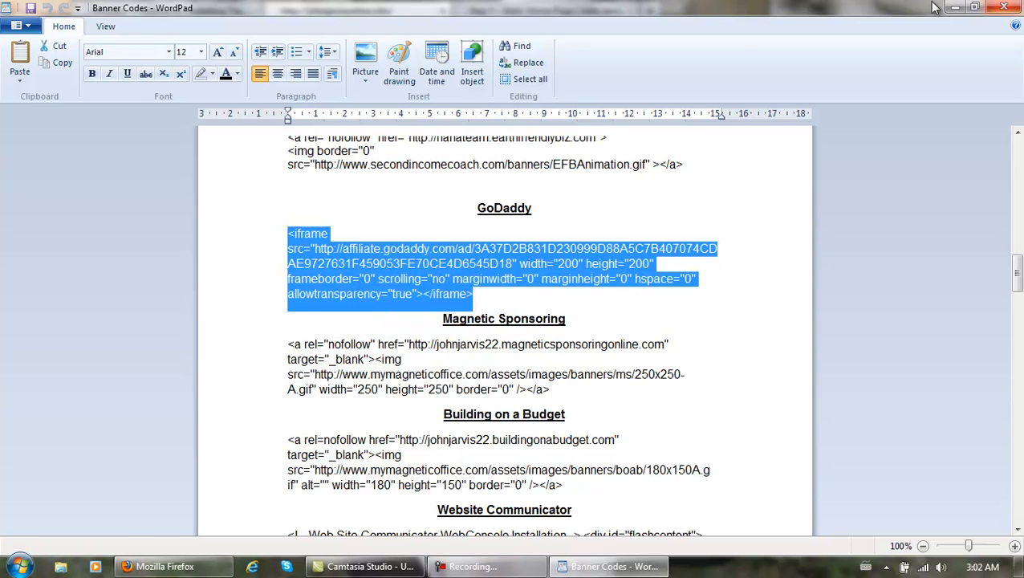
{"action": "left_click", "coordinate": [164, 565]}
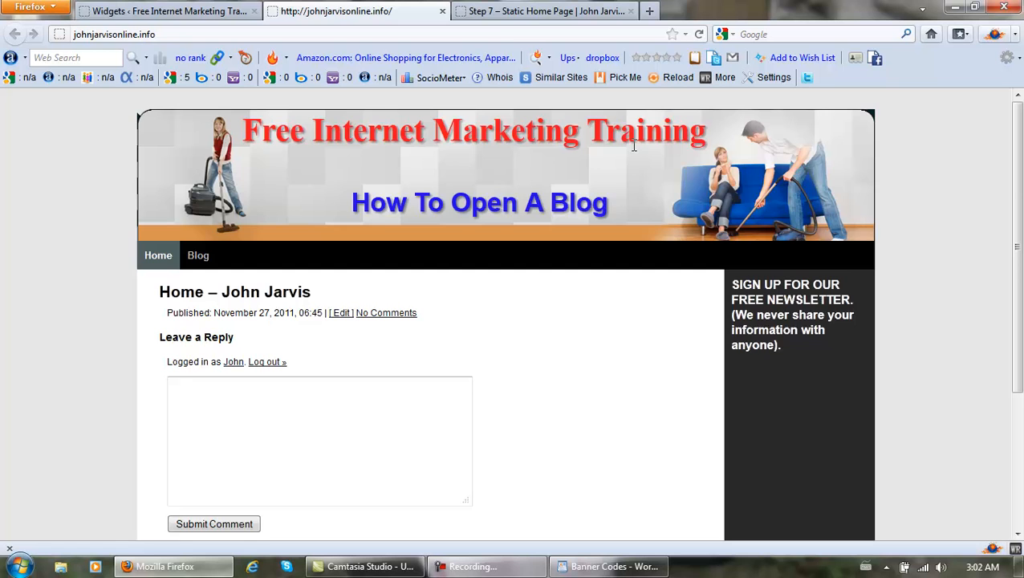
- Paste the GoDaddy banner code into the sidebar Text widget on the Widgets page
{"action": "left_click", "coordinate": [161, 10]}
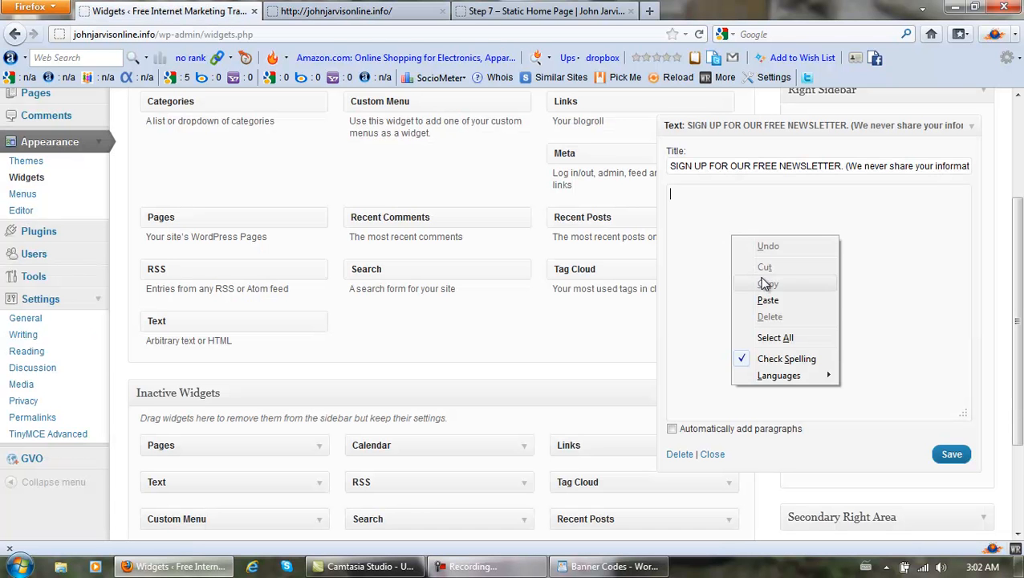
{"action": "left_click", "coordinate": [767, 300]}
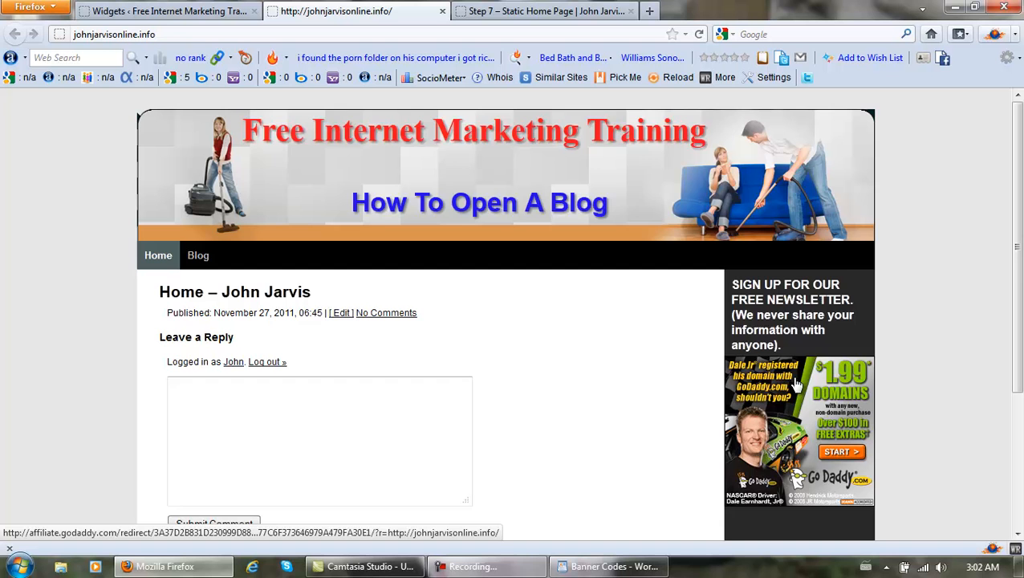
- Scroll the blog front page to view the GoDaddy banner below the newsletter text
{"action": "scroll", "scroll_direction": "down", "scroll_amount": 3}
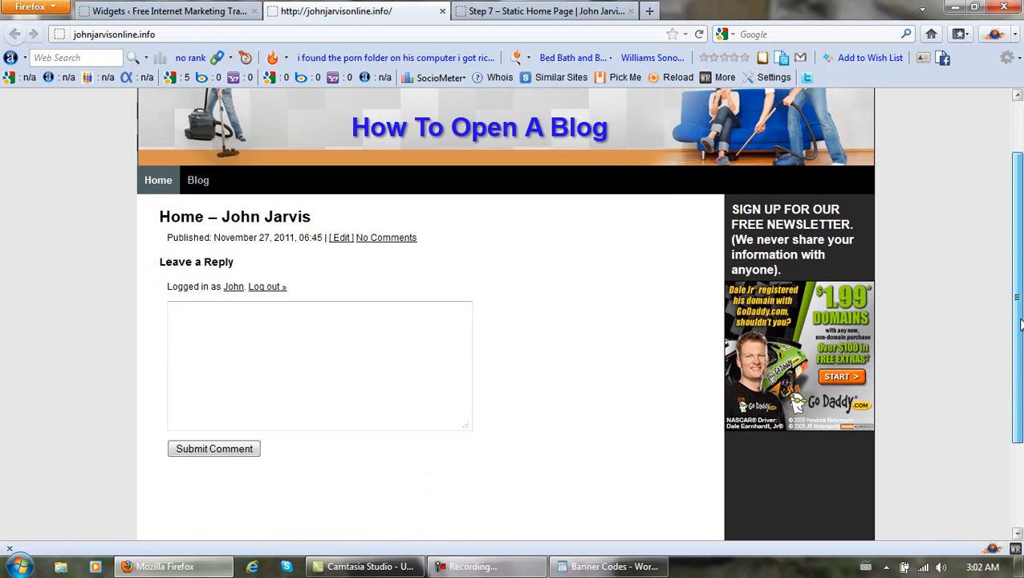
{"action": "scroll", "scroll_direction": "up", "scroll_amount": 3}
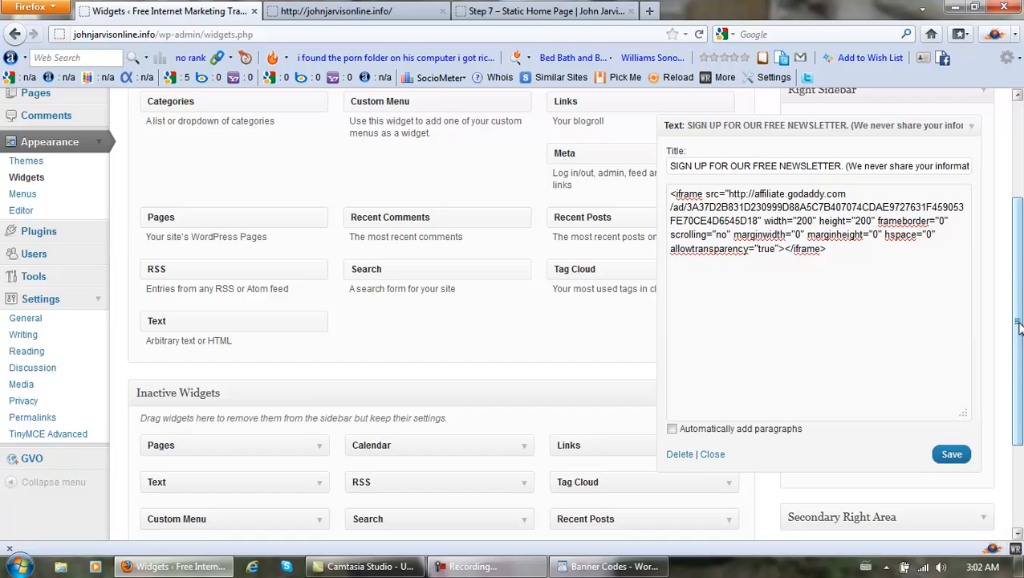
- Collapse the newsletter Text widget and go to Plugins > Add New
{"action": "scroll", "scroll_direction": "up", "scroll_amount": 3}
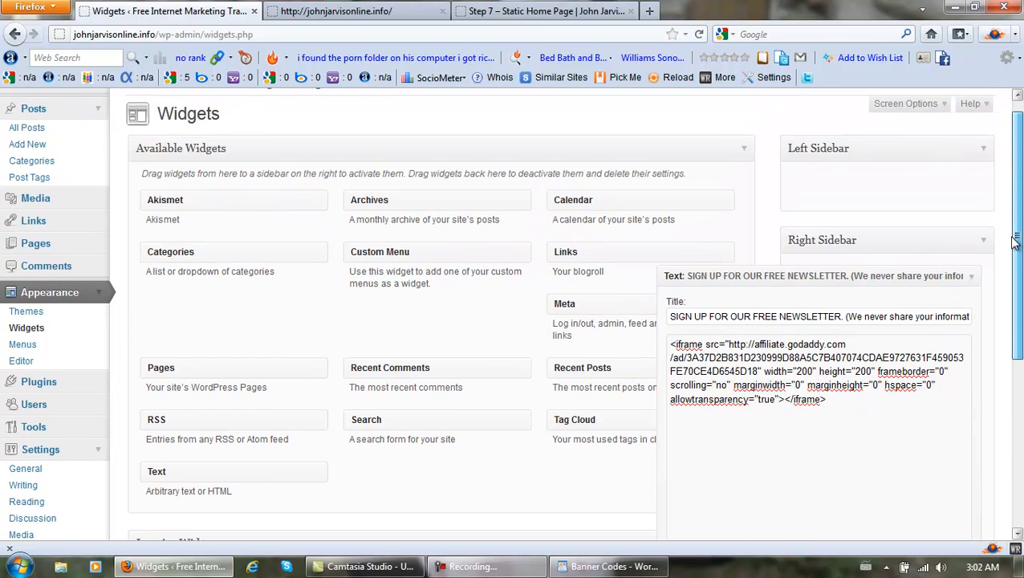
{"action": "scroll", "scroll_direction": "down", "scroll_amount": 3}
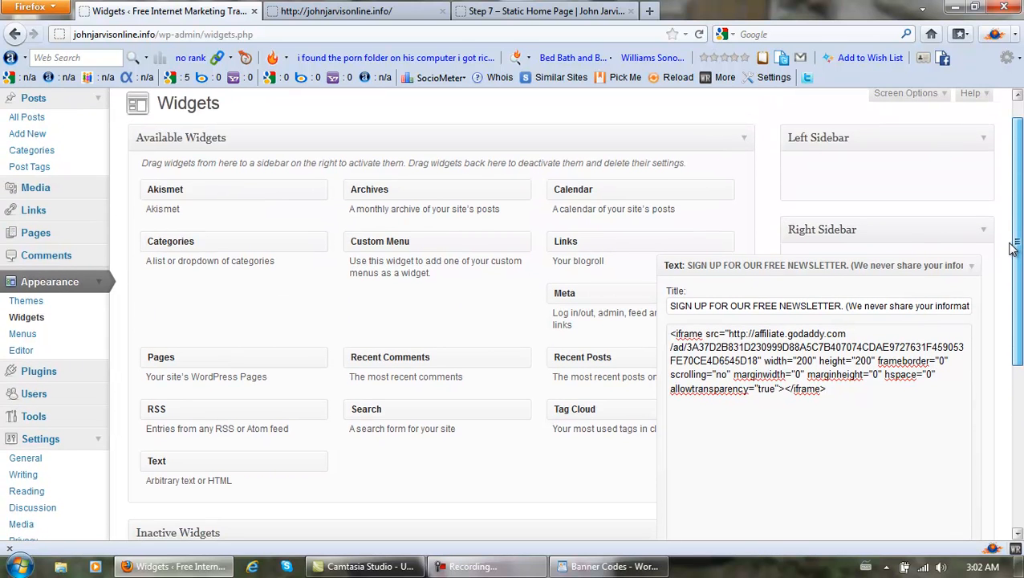
{"action": "scroll", "scroll_direction": "down", "scroll_amount": 3}
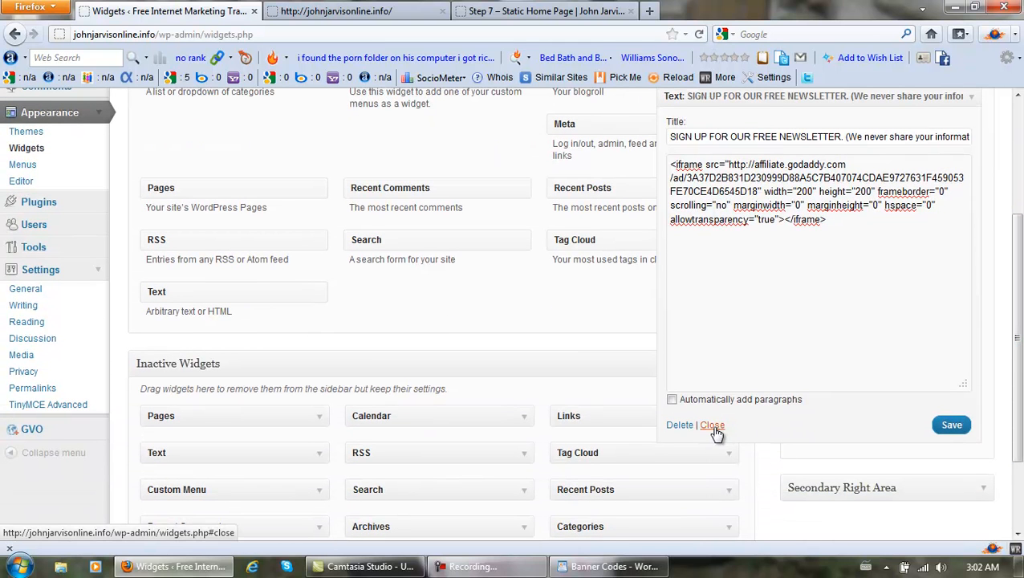
{"action": "left_click", "coordinate": [711, 423]}
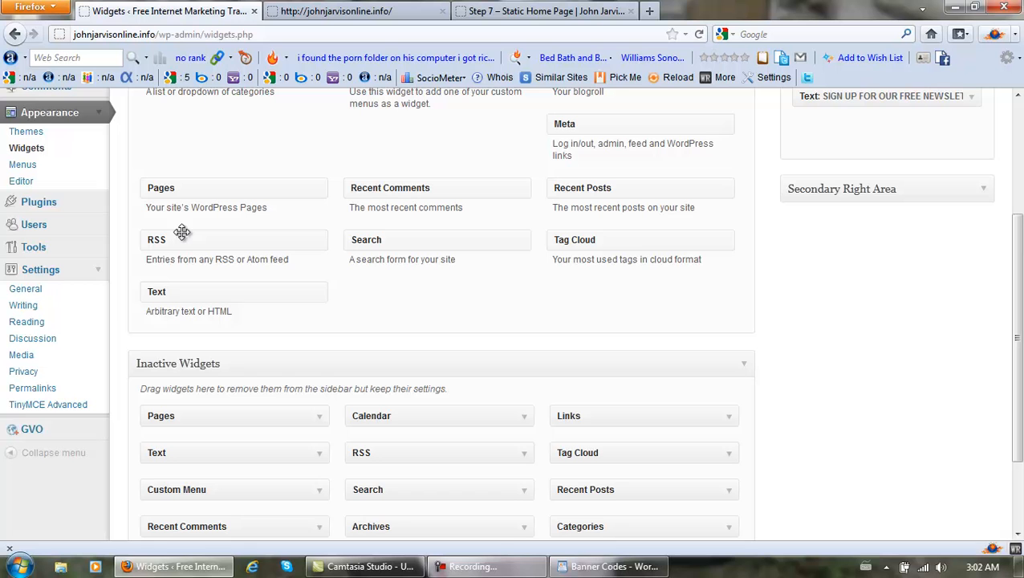
{"action": "mouse_move", "coordinate": [100, 208]}
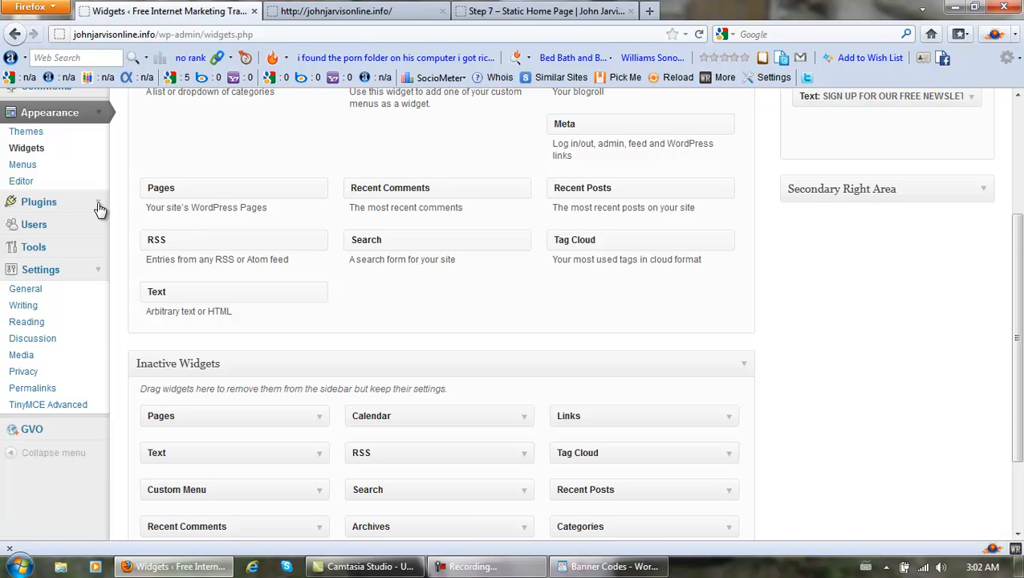
{"action": "left_click", "coordinate": [38, 202]}
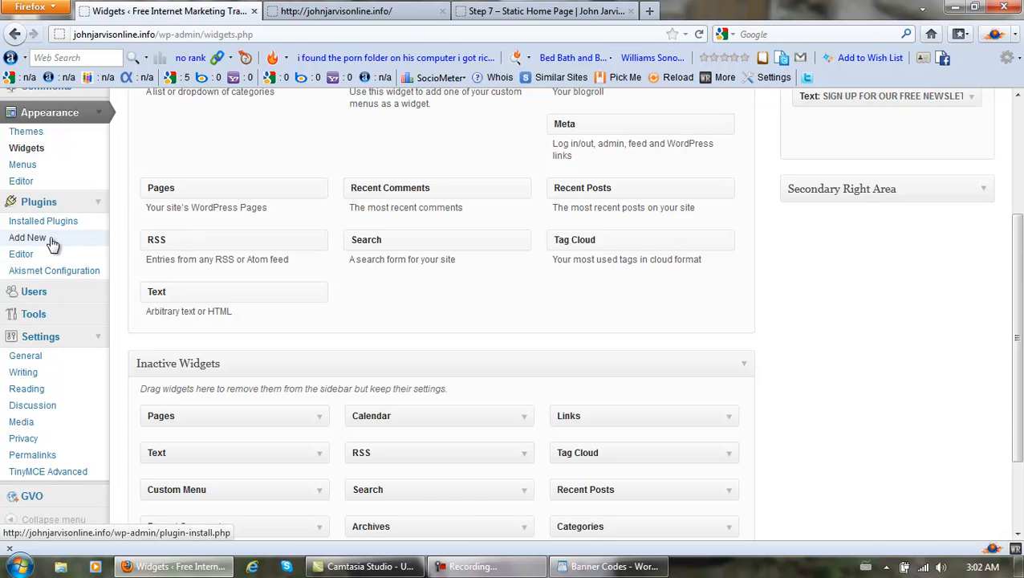
{"action": "left_click", "coordinate": [27, 237]}
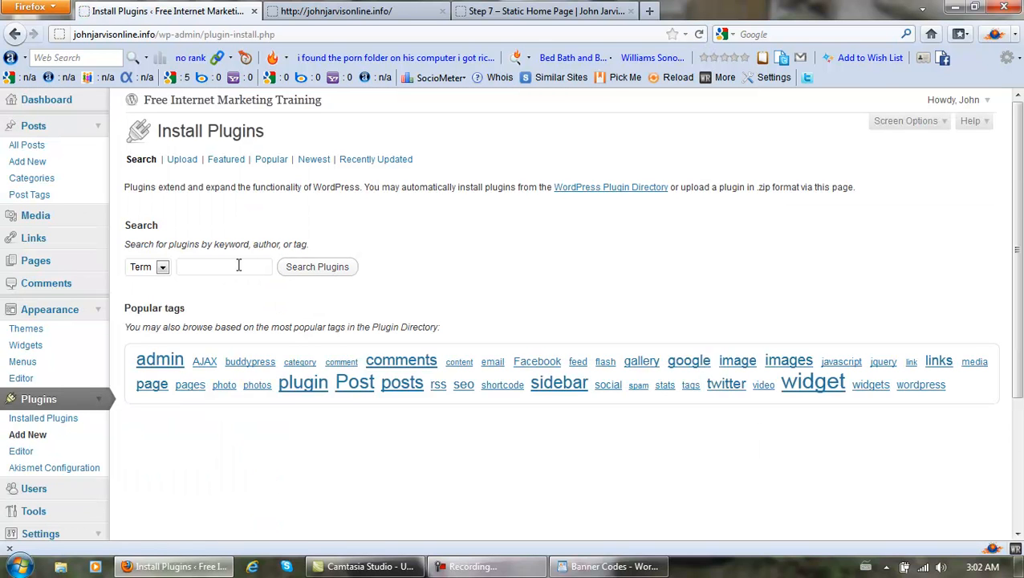
- Search the plugin directory for 'feedjit' and install the Feedjit Widget plugin
{"action": "type", "text": "feedjit"}
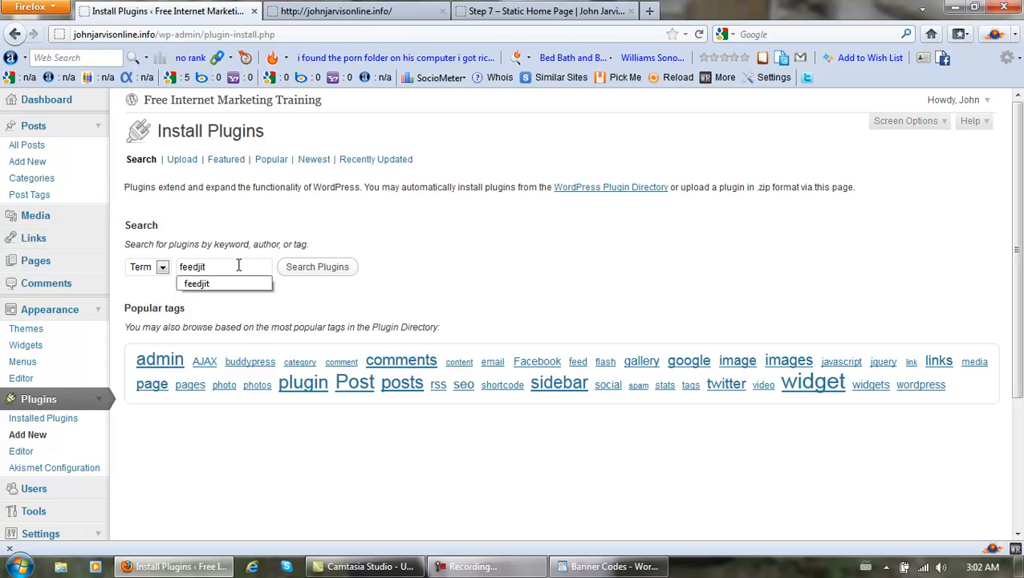
{"action": "left_click", "coordinate": [318, 266]}
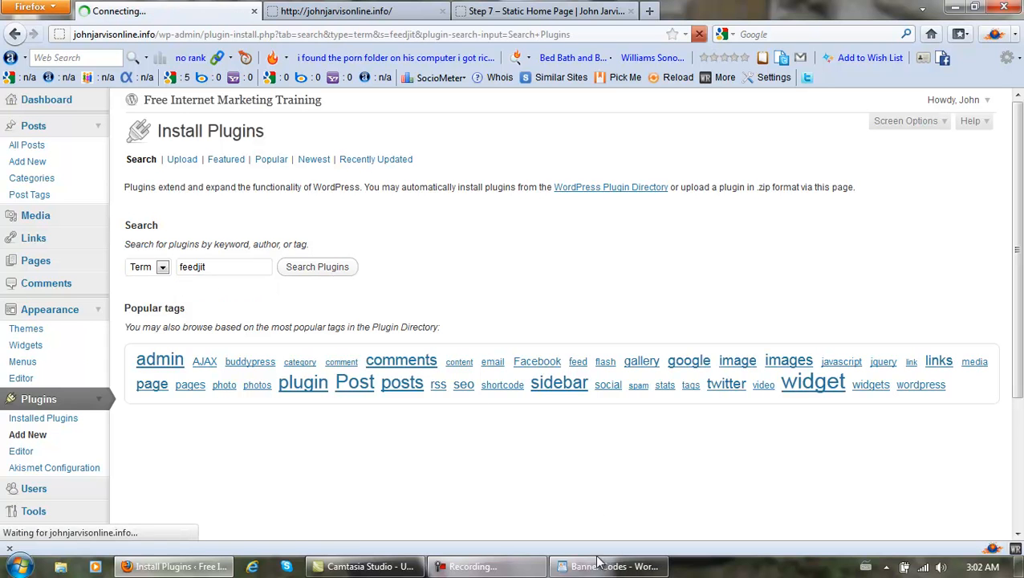
{"action": "left_click", "coordinate": [318, 267]}
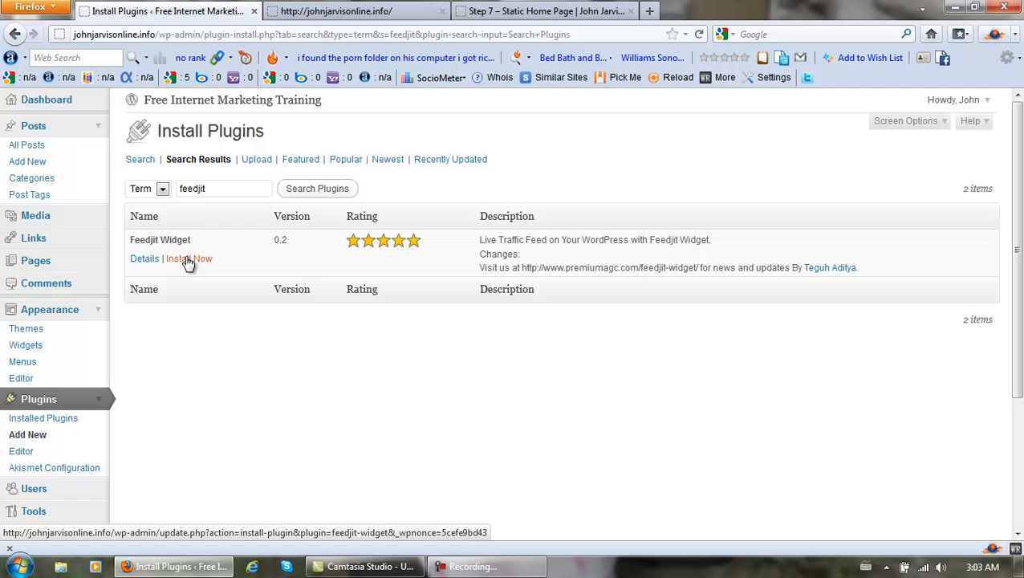
{"action": "left_click", "coordinate": [189, 259]}
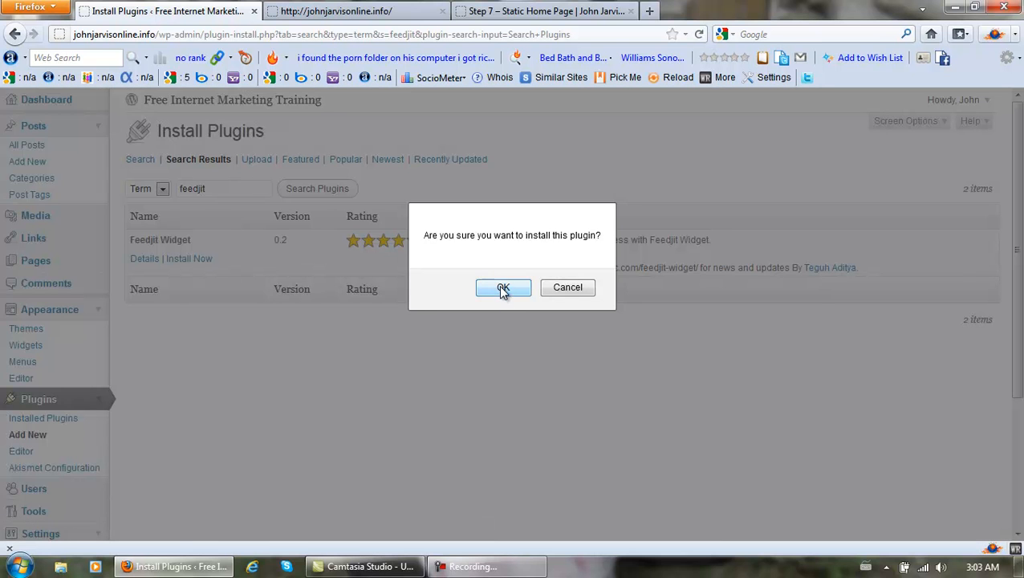
{"action": "left_click", "coordinate": [504, 288]}
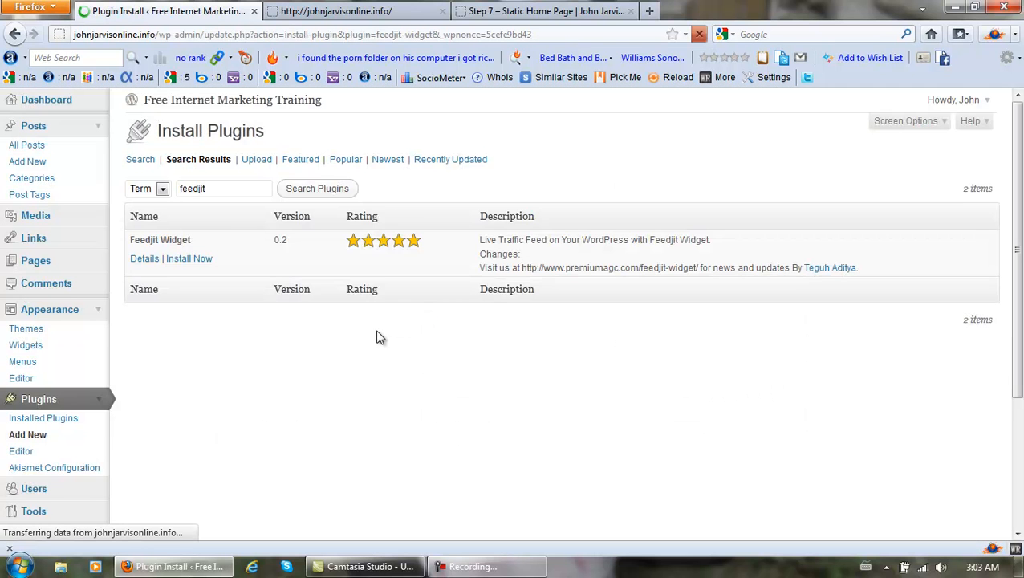
{"action": "left_click", "coordinate": [190, 258]}
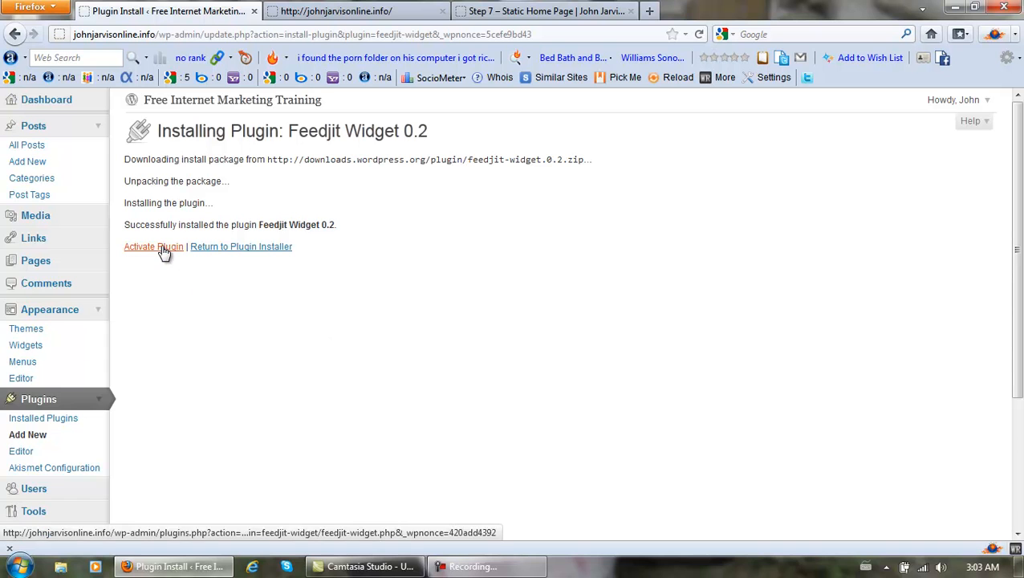
- Activate the newly installed Feedjit Widget plugin
{"action": "left_click", "coordinate": [154, 247]}
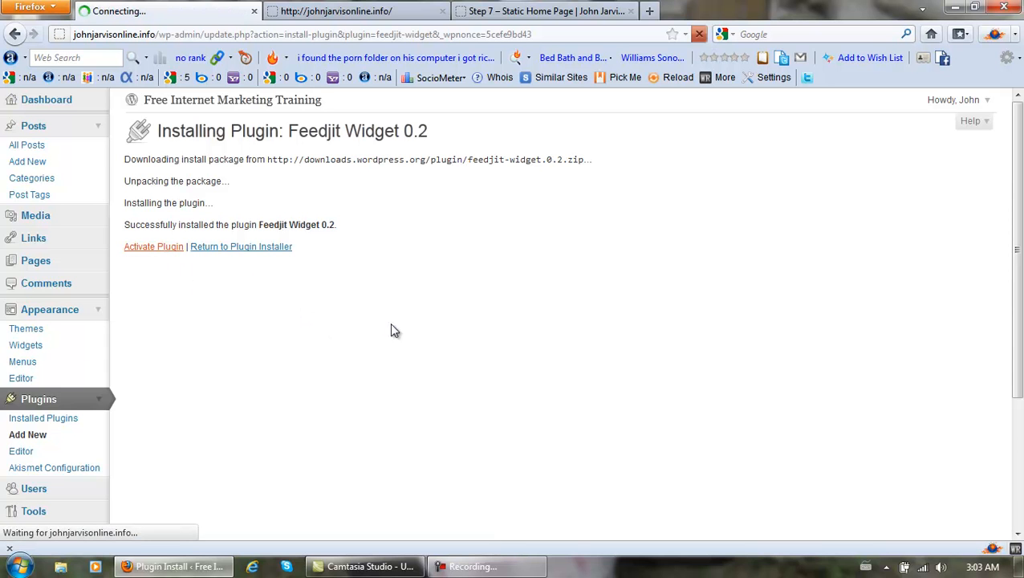
{"action": "left_click", "coordinate": [154, 247]}
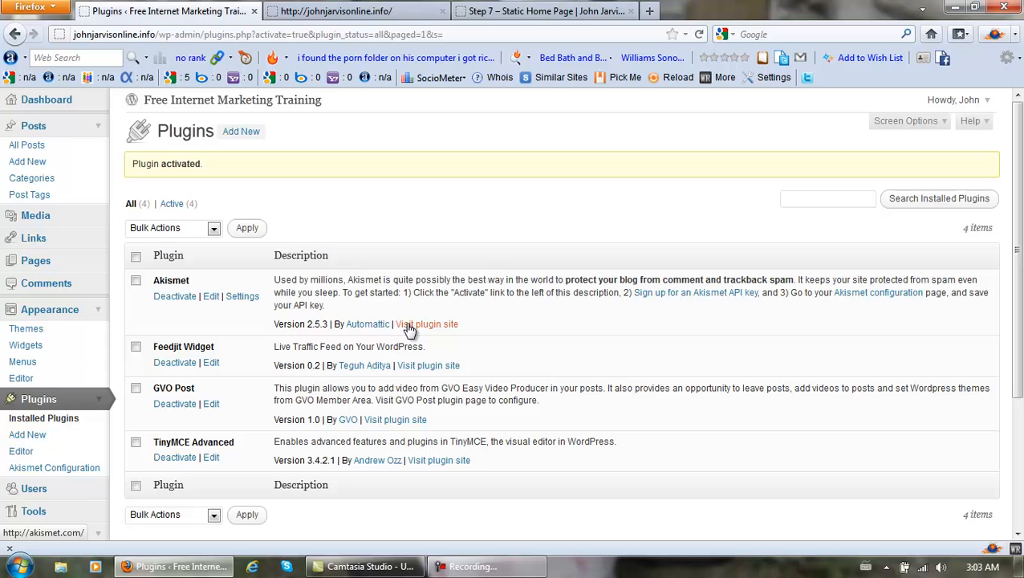
{"action": "mouse_move", "coordinate": [251, 335]}
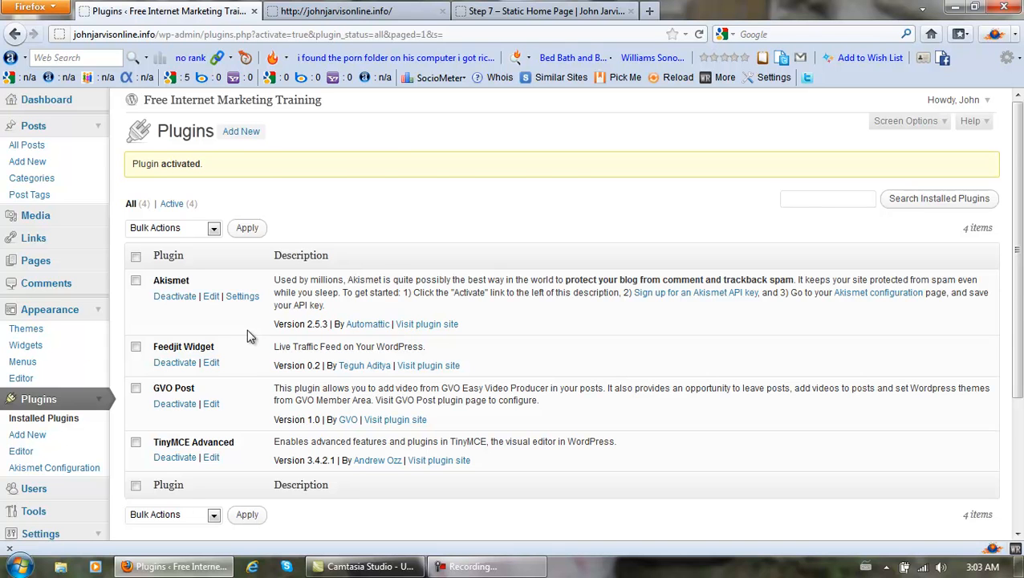
{"action": "scroll", "scroll_direction": "down", "scroll_amount": 3}
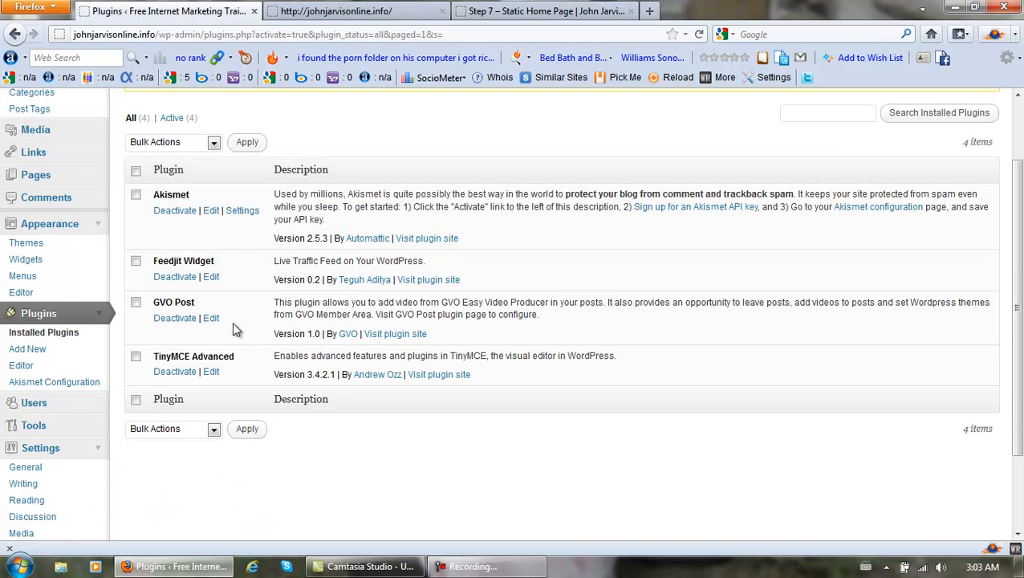
{"action": "mouse_move", "coordinate": [103, 318]}
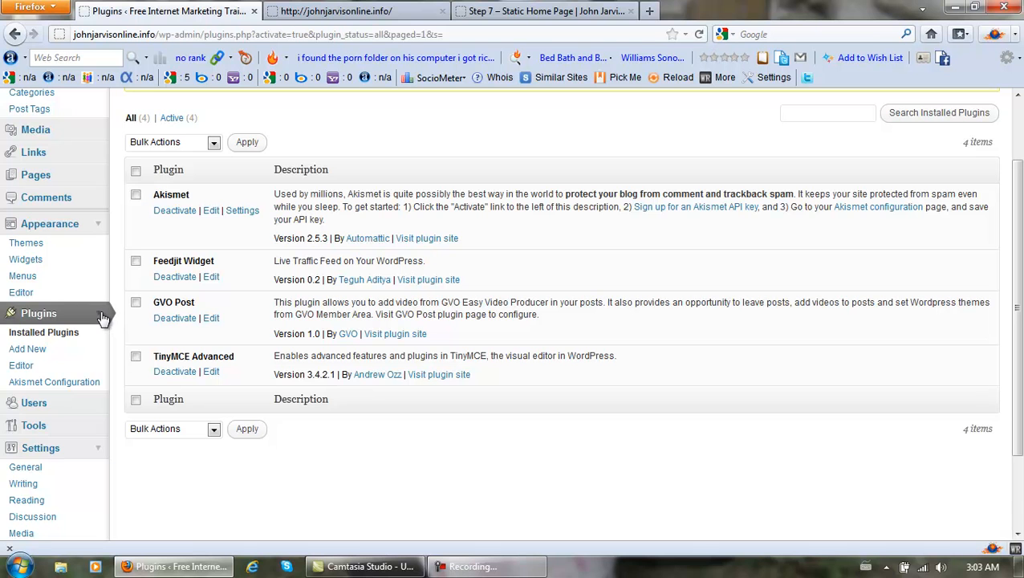
{"action": "left_click", "coordinate": [26, 260]}
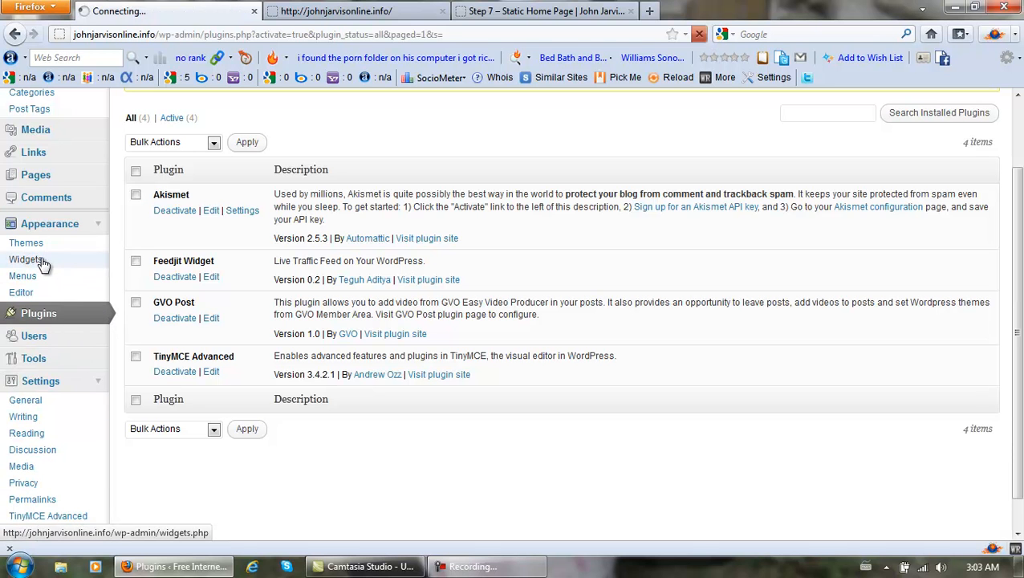
{"action": "left_click", "coordinate": [26, 260]}
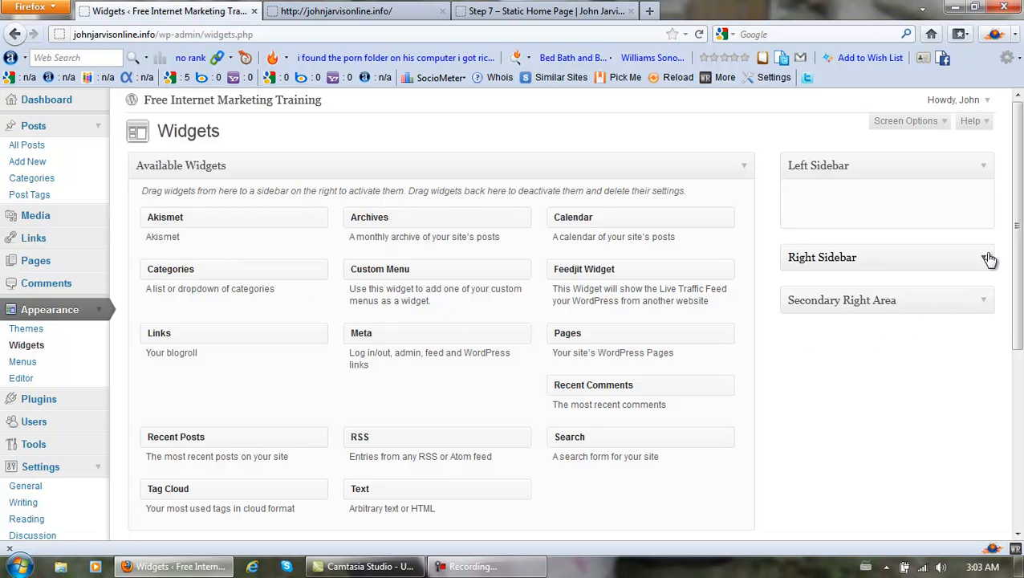
{"action": "left_click", "coordinate": [985, 257]}
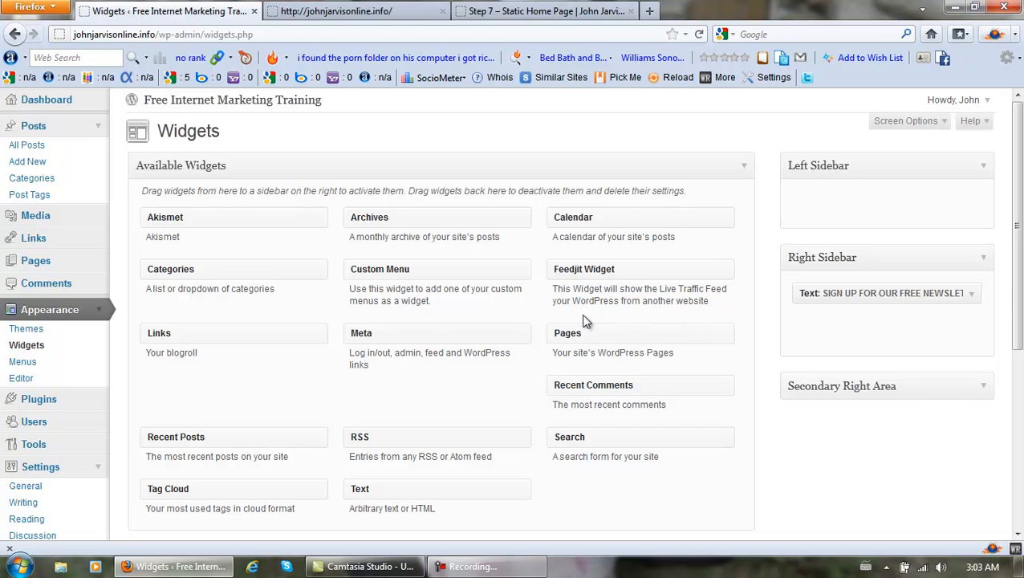
{"action": "mouse_move", "coordinate": [427, 410]}
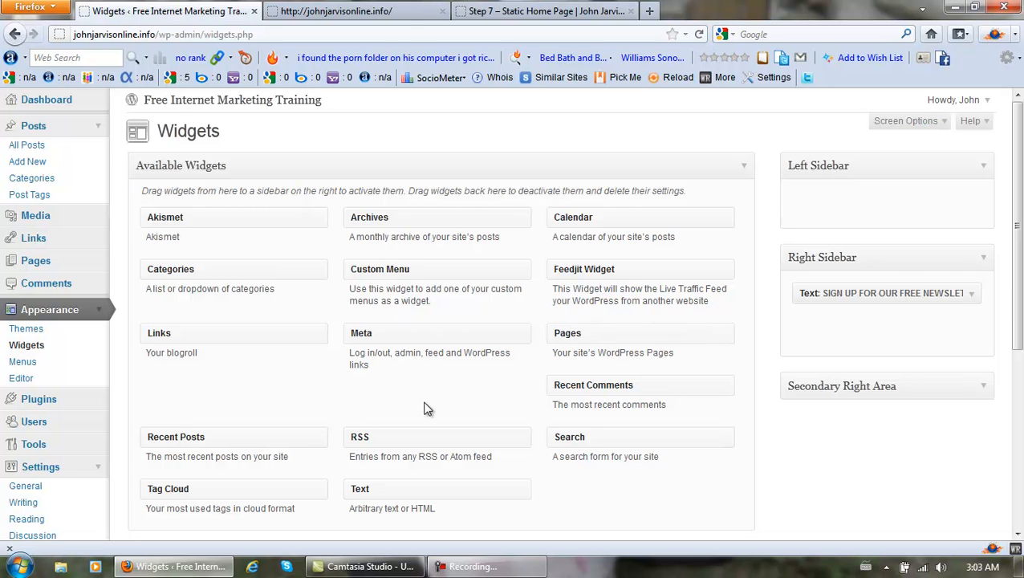
{"action": "scroll", "scroll_direction": "down", "scroll_amount": 3}
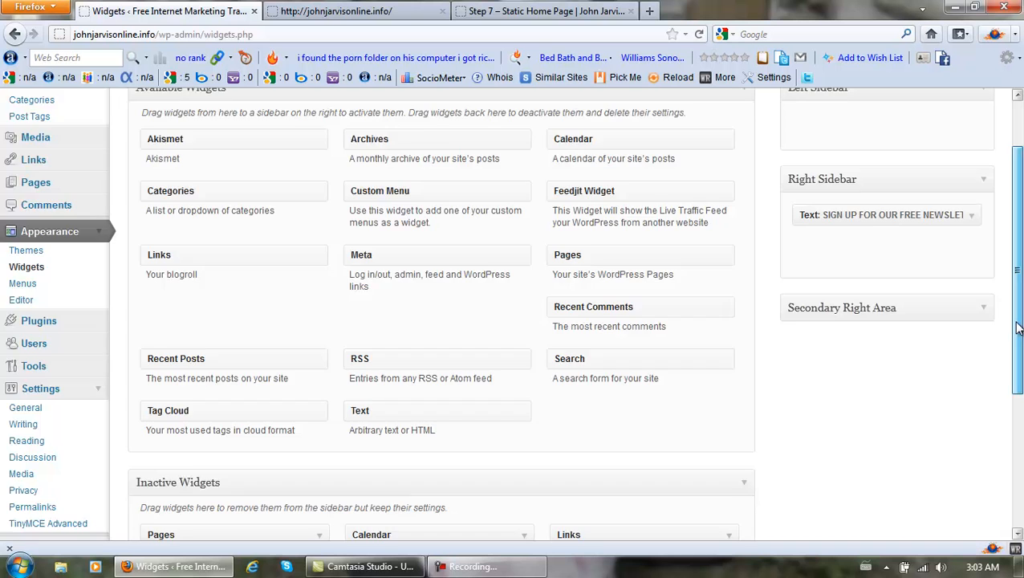
{"action": "scroll", "scroll_direction": "down", "scroll_amount": 3}
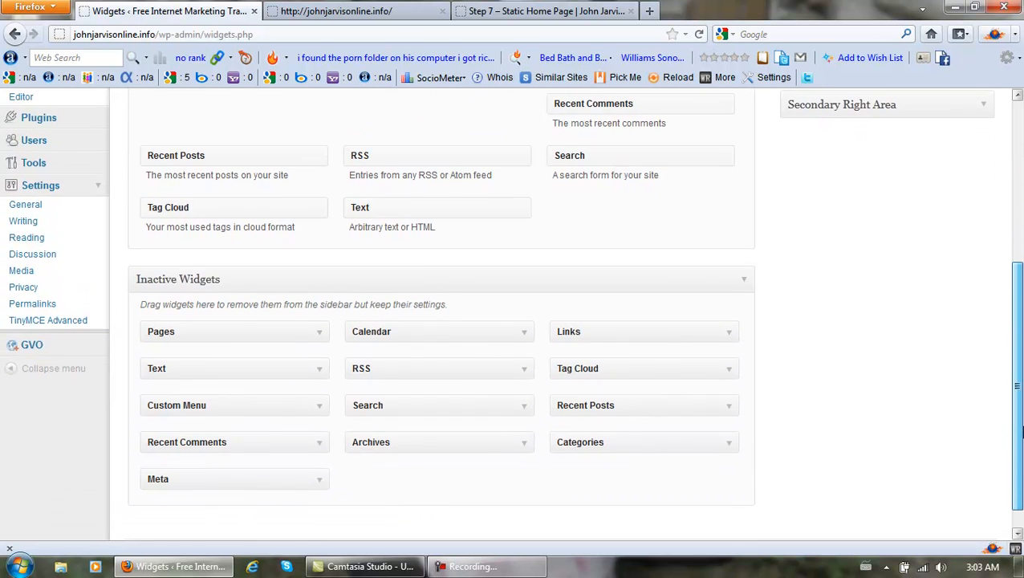
{"action": "scroll", "scroll_direction": "up", "scroll_amount": 3}
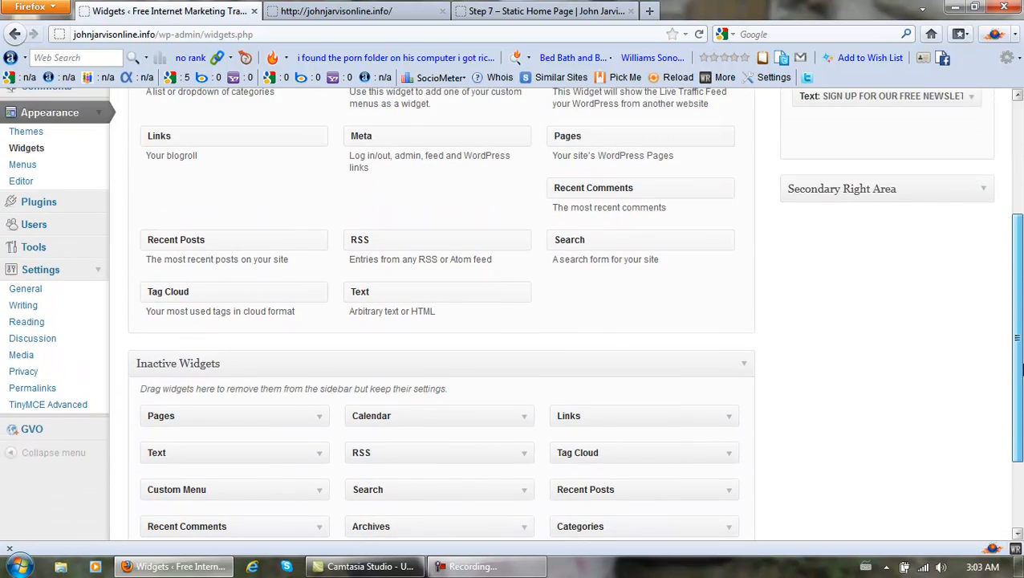
{"action": "scroll", "scroll_direction": "up", "scroll_amount": 3}
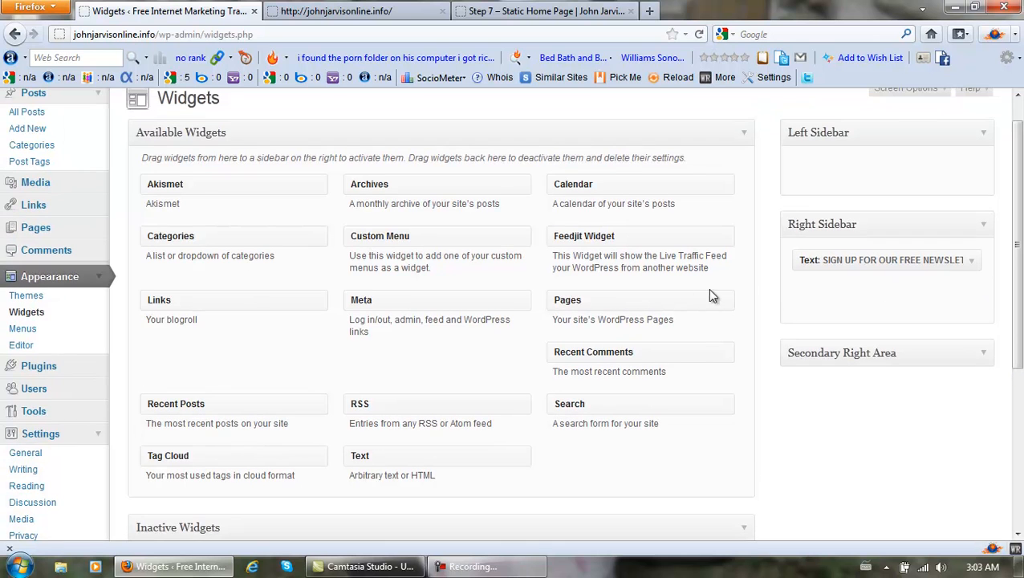
{"action": "mouse_move", "coordinate": [591, 236]}
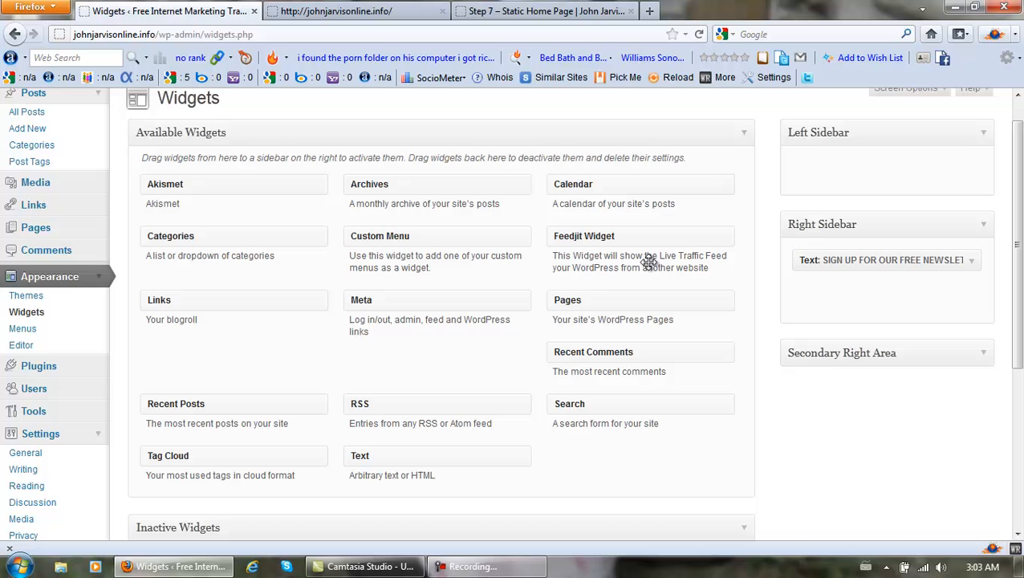
- Place Feedjit Widget below the Text widget, save it as 'Live Traffic Feed', and return to the blog
{"action": "left_click_drag", "start_coordinate": [642, 256], "coordinate": [886, 301]}
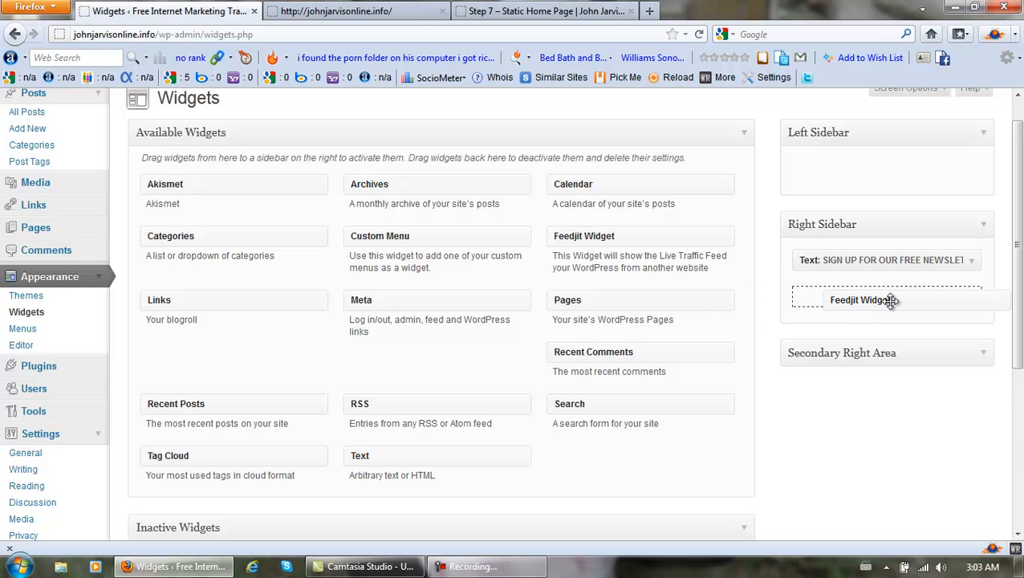
{"action": "left_click", "coordinate": [864, 301]}
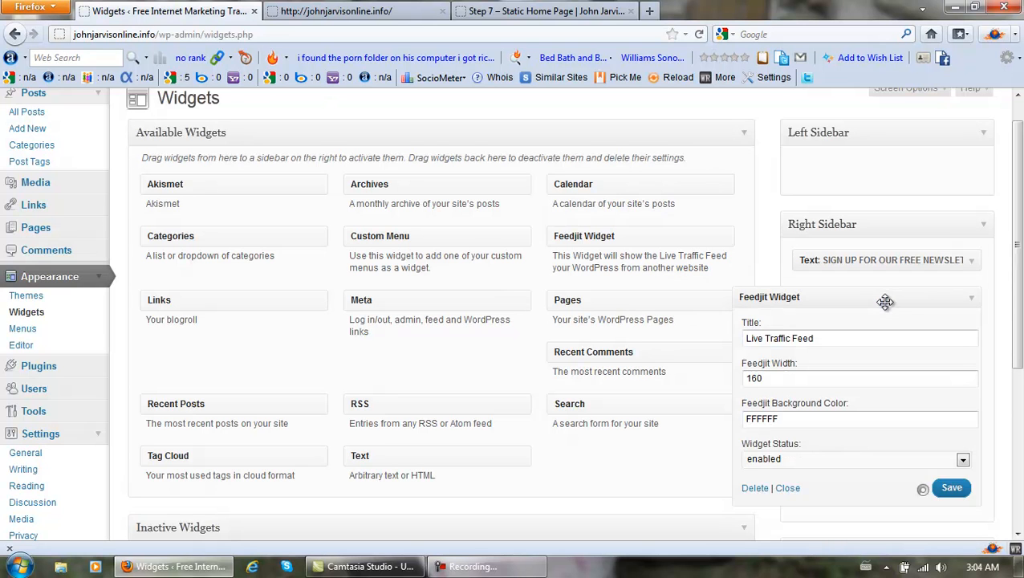
{"action": "scroll", "scroll_direction": "down", "scroll_amount": 3}
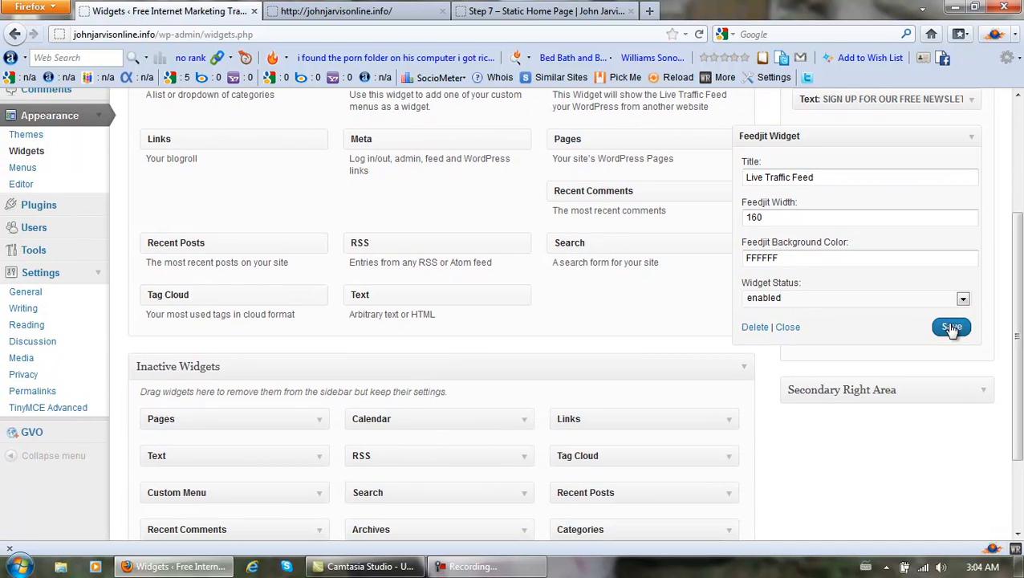
{"action": "left_click", "coordinate": [951, 328]}
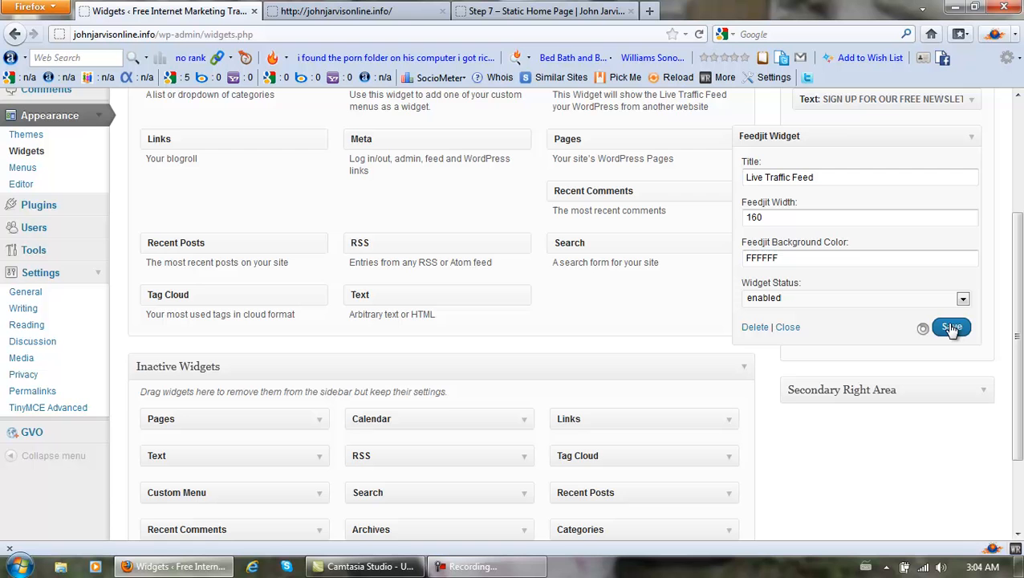
{"action": "left_click", "coordinate": [950, 327]}
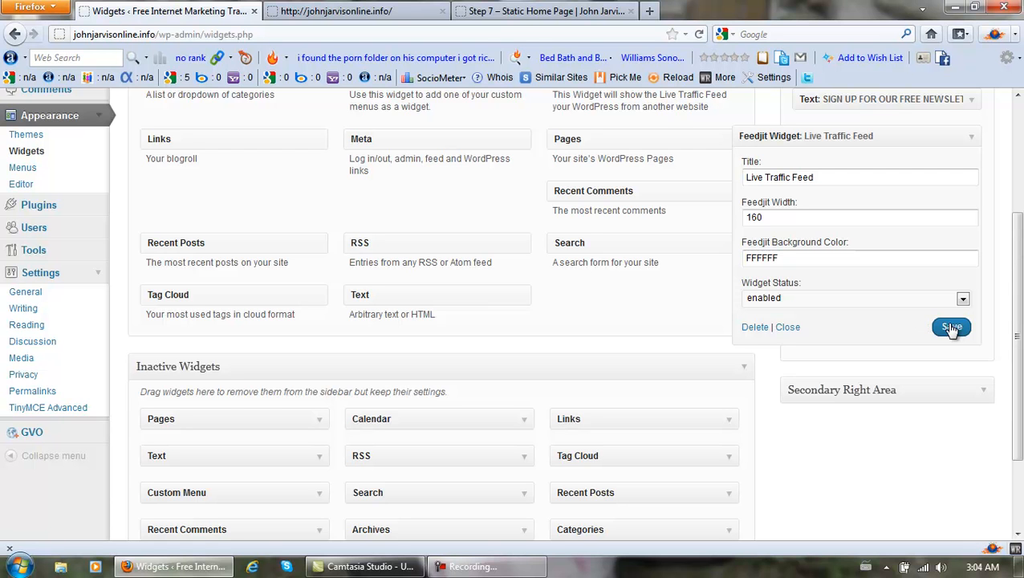
{"action": "left_click", "coordinate": [354, 10]}
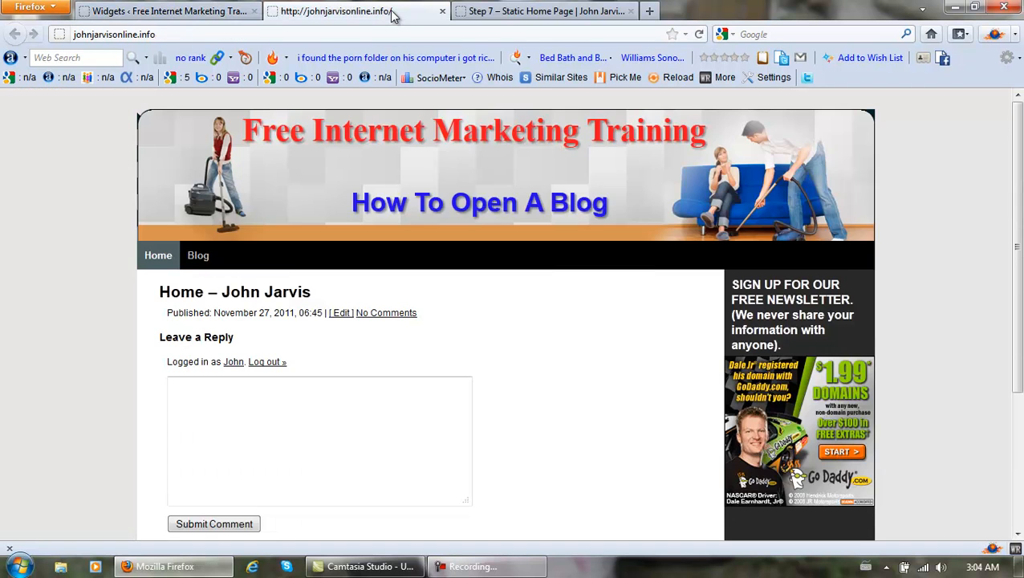
{"action": "mouse_move", "coordinate": [700, 33]}
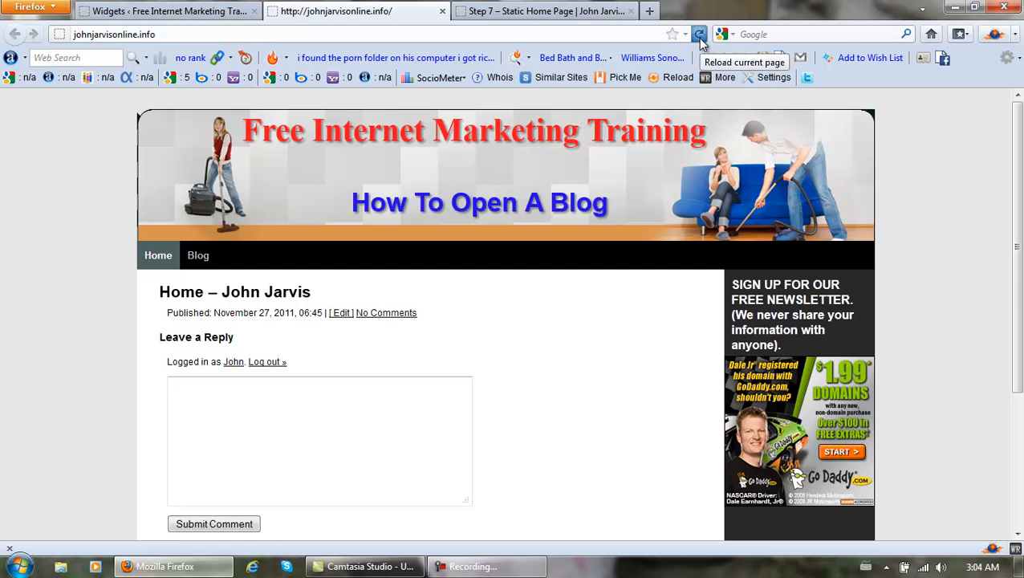
- Reload the blog and check the Live Traffic Feed listing under the GoDaddy banner in the sidebar
{"action": "left_click", "coordinate": [700, 34]}
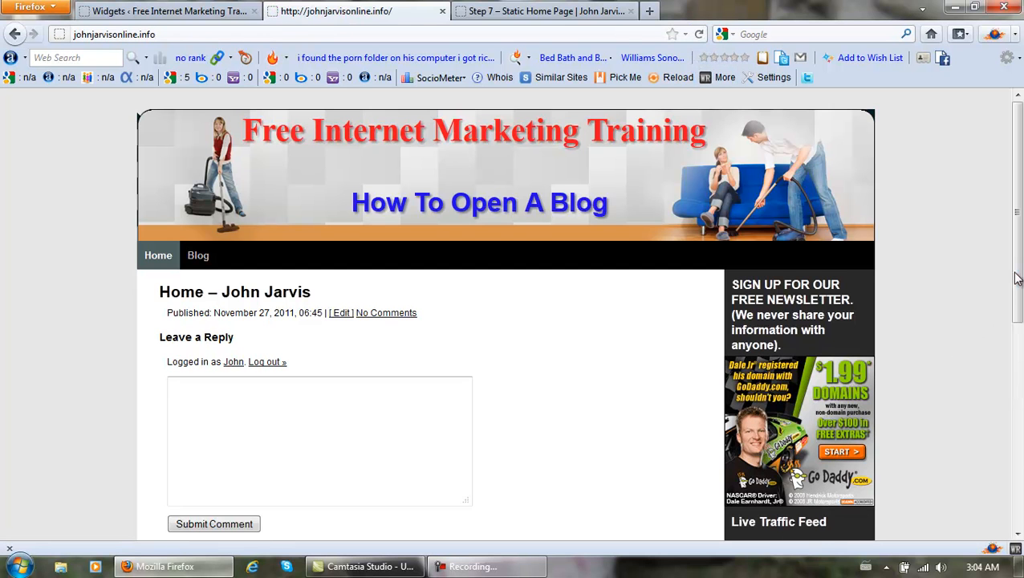
{"action": "scroll", "scroll_direction": "down", "scroll_amount": 3}
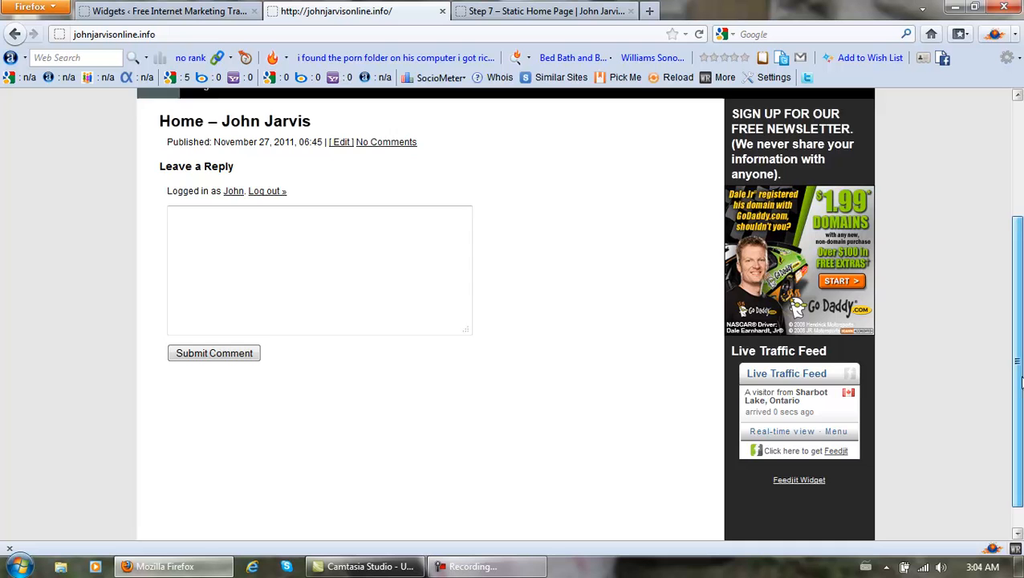
{"action": "scroll", "scroll_direction": "down", "scroll_amount": 3}
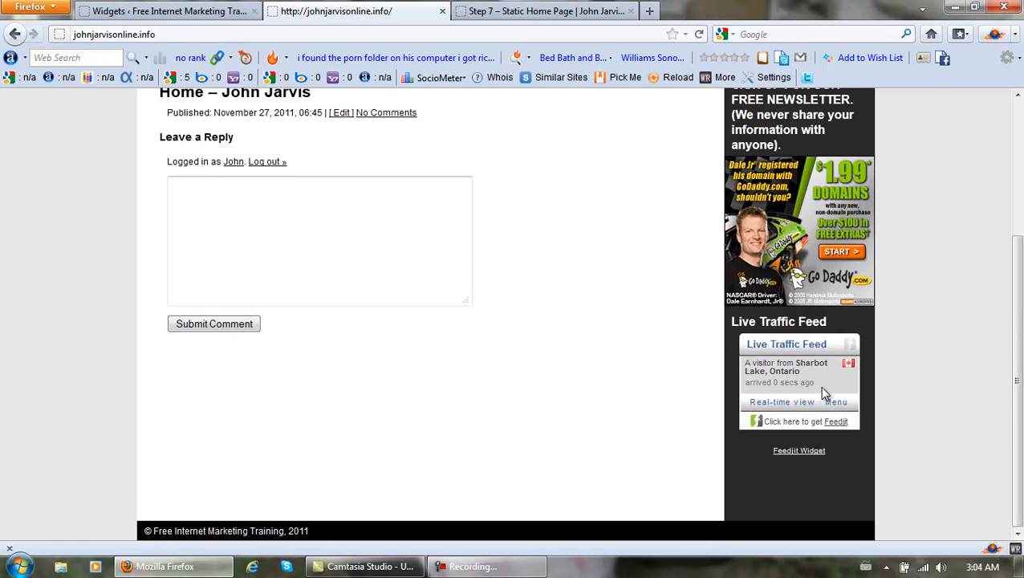
{"action": "mouse_move", "coordinate": [996, 392]}
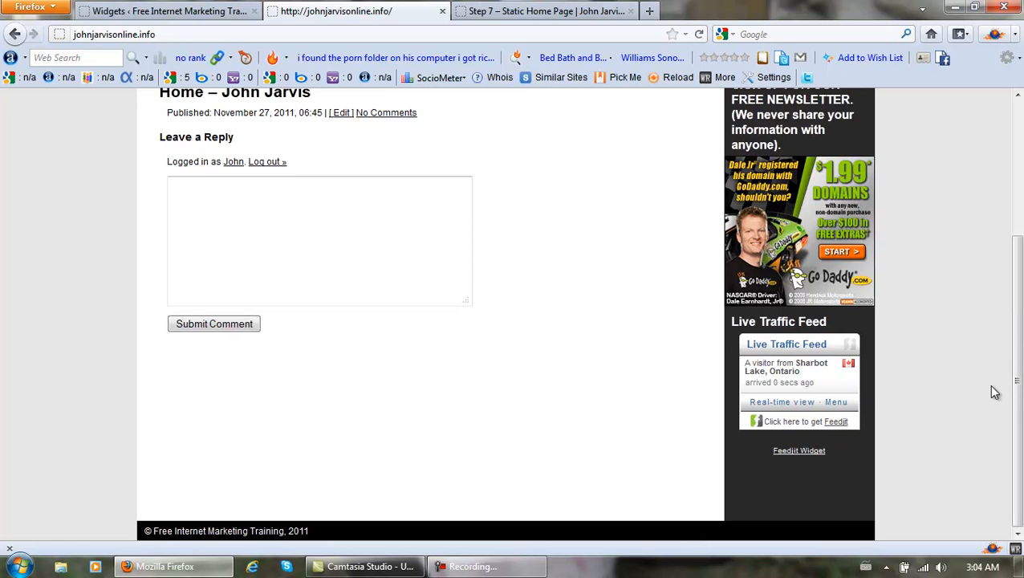
{"action": "scroll", "scroll_direction": "up", "scroll_amount": 3}
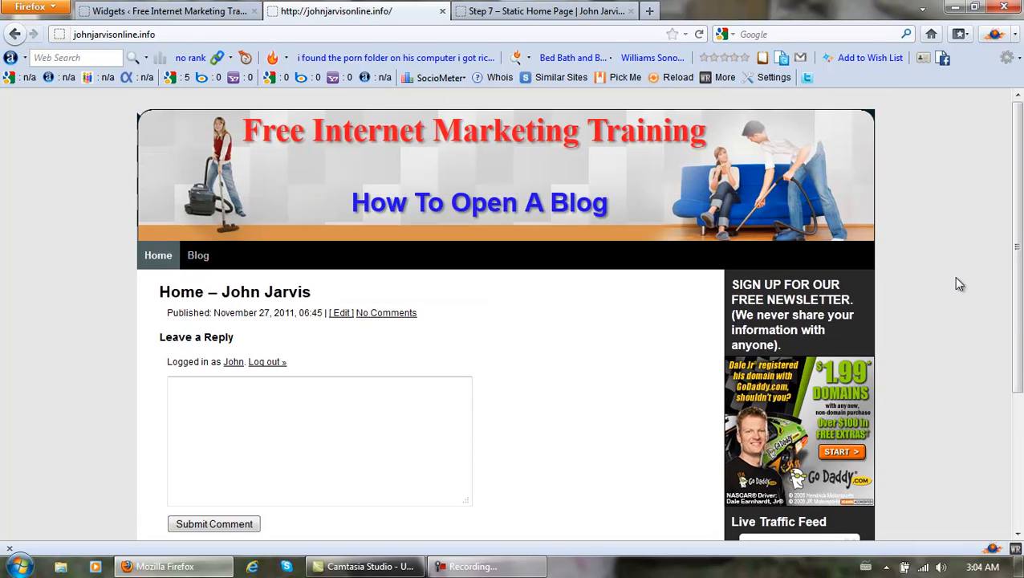
{"action": "left_click", "coordinate": [488, 565]}
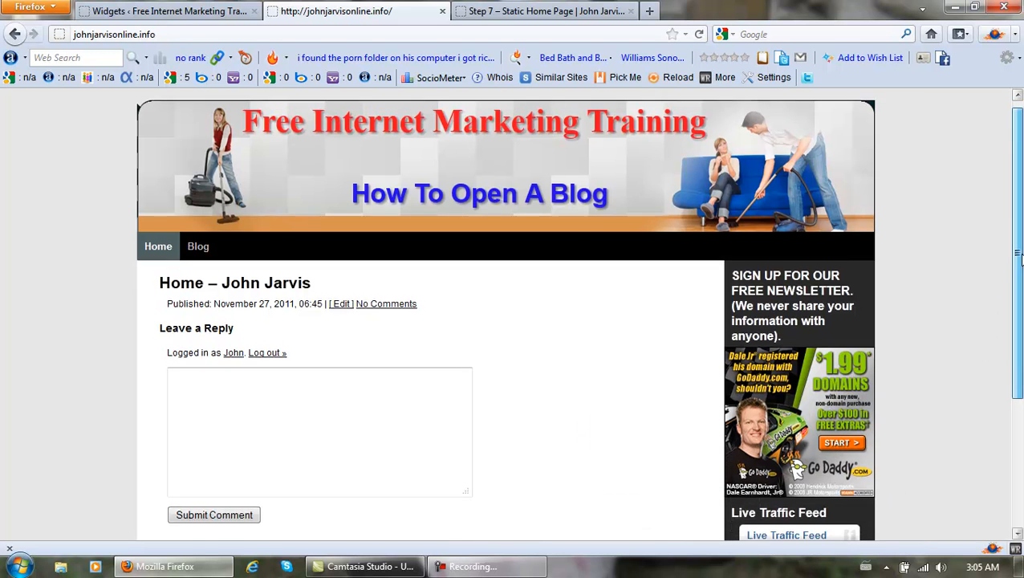
{"action": "scroll", "scroll_direction": "down", "scroll_amount": 3}
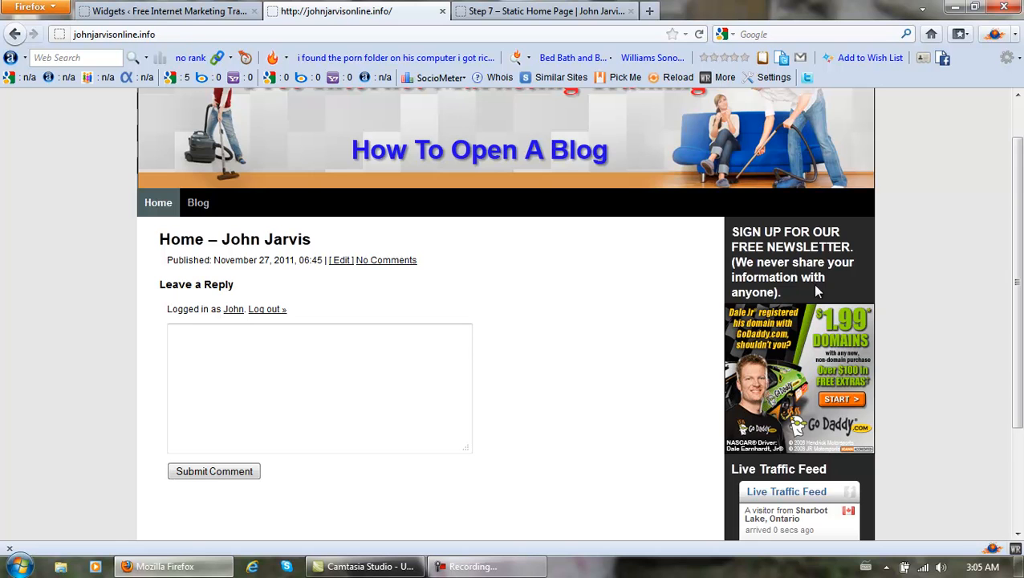
{"action": "scroll", "scroll_direction": "down", "scroll_amount": 3}
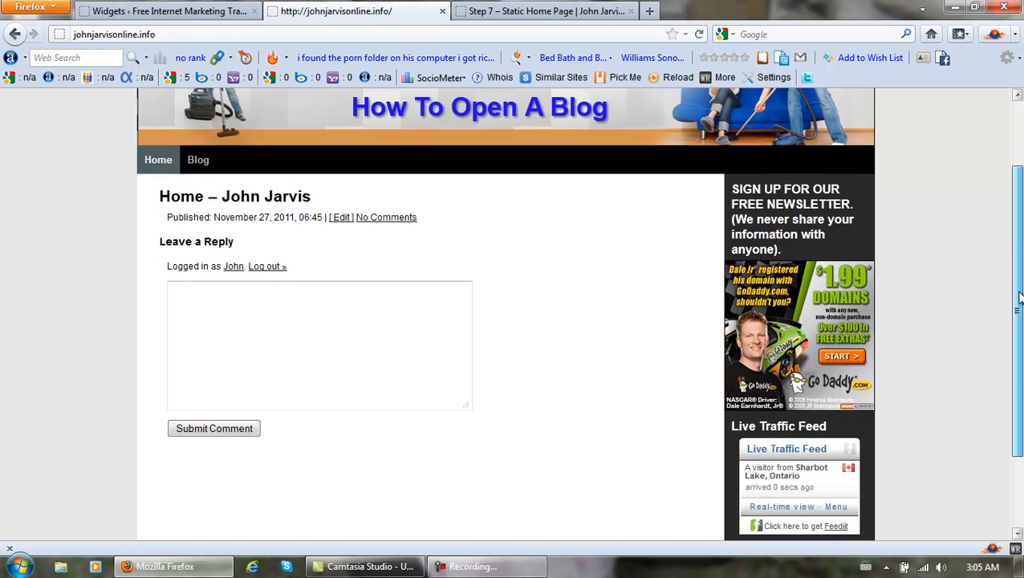
{"action": "scroll", "scroll_direction": "down", "scroll_amount": 3}
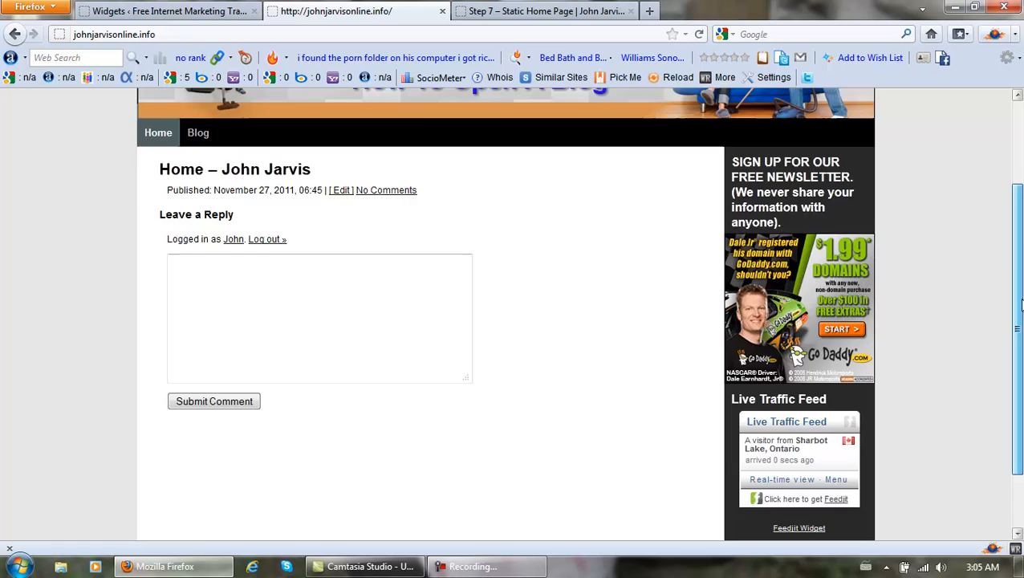
{"action": "scroll", "scroll_direction": "up", "scroll_amount": 3}
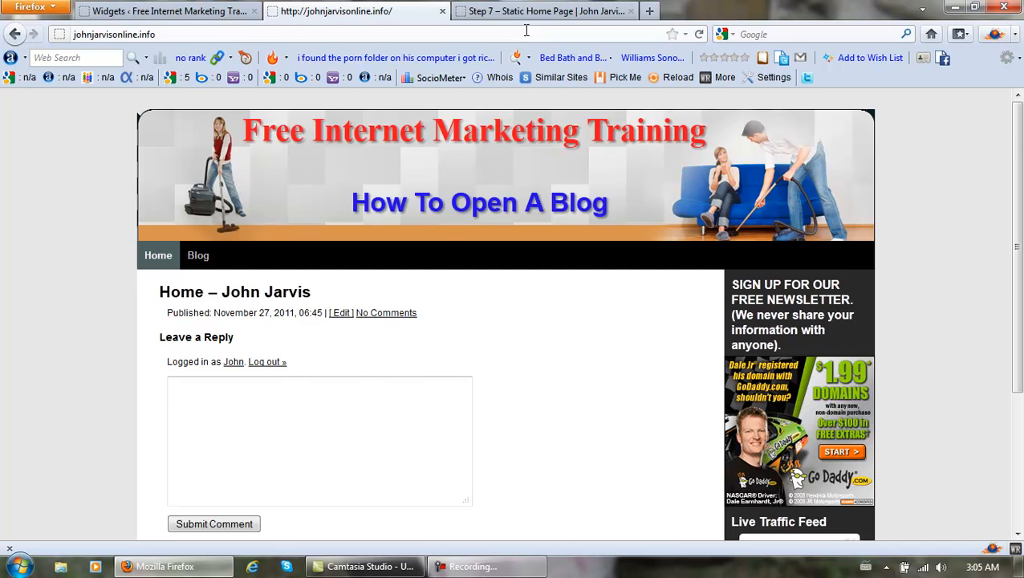
- Switch to the Step 7 – Static Home Page site and open its Blog page
{"action": "left_click", "coordinate": [546, 10]}
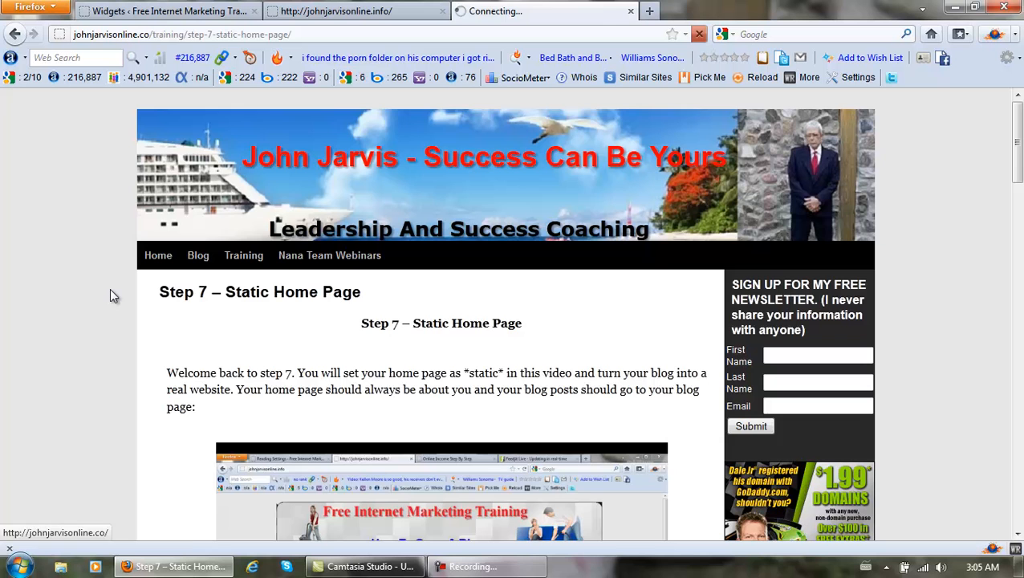
{"action": "left_click", "coordinate": [197, 255]}
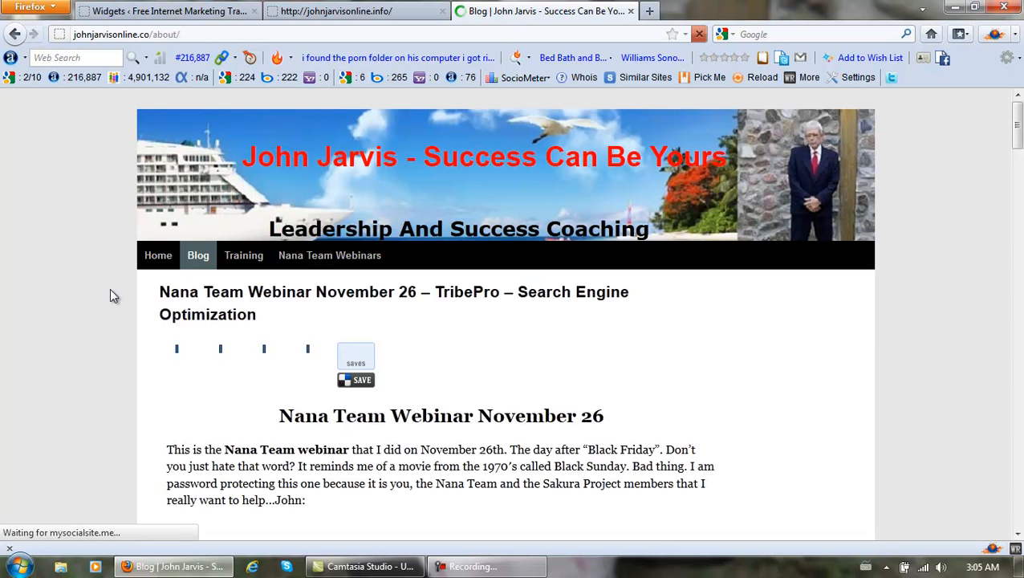